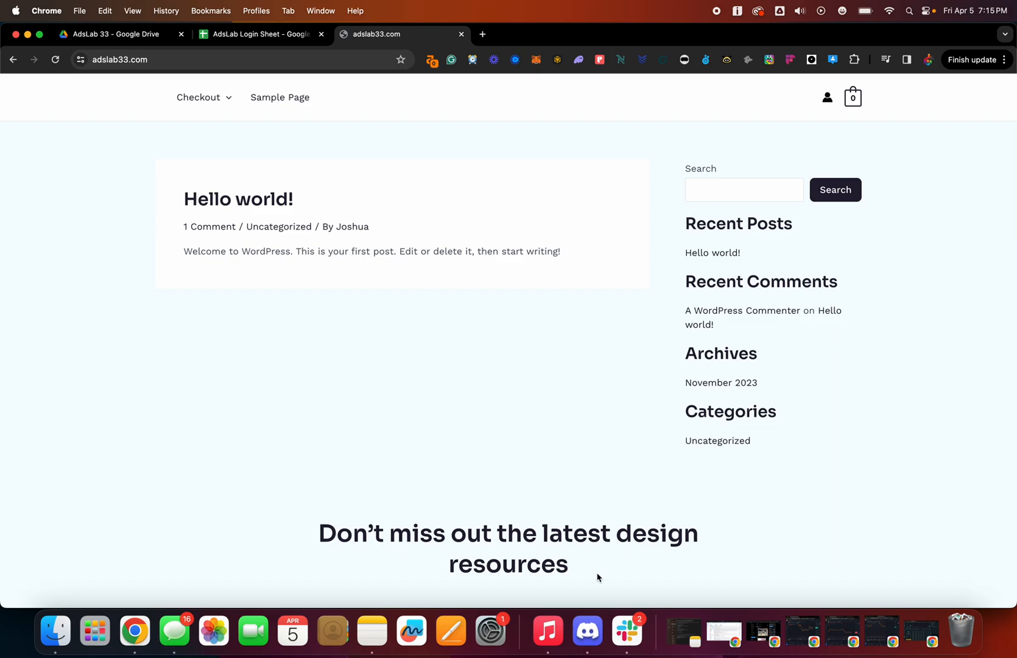
mouse_move(443, 423)
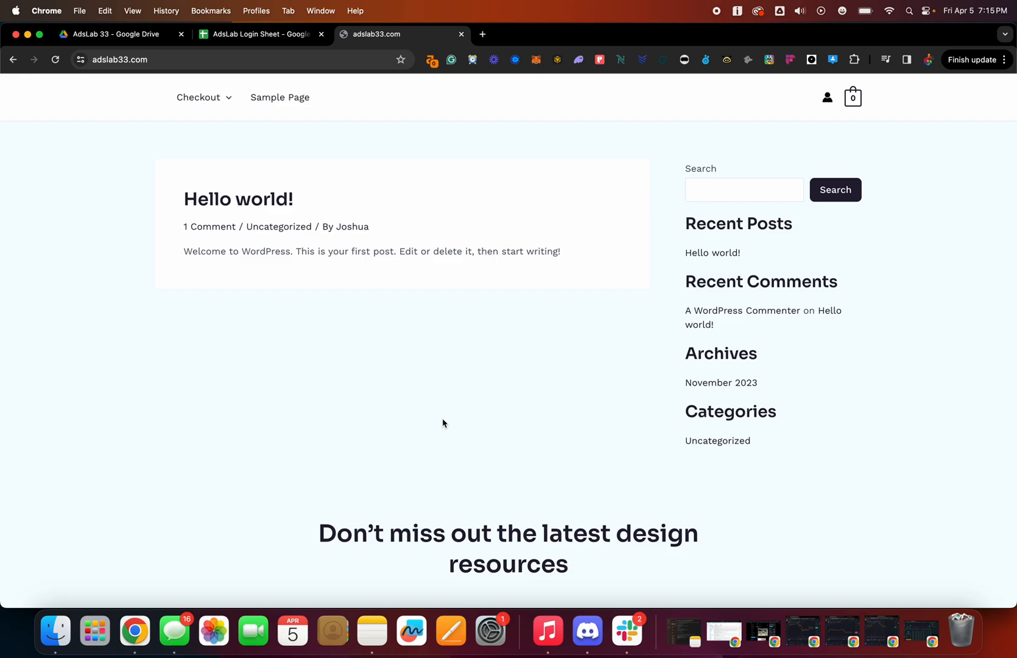
mouse_move(449, 345)
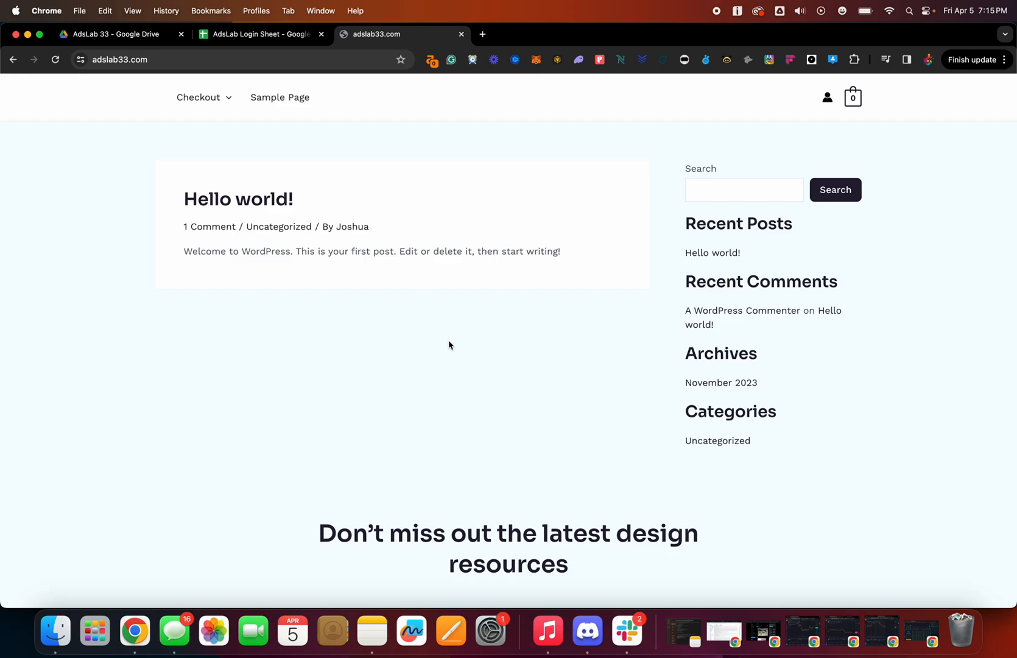
mouse_move(450, 349)
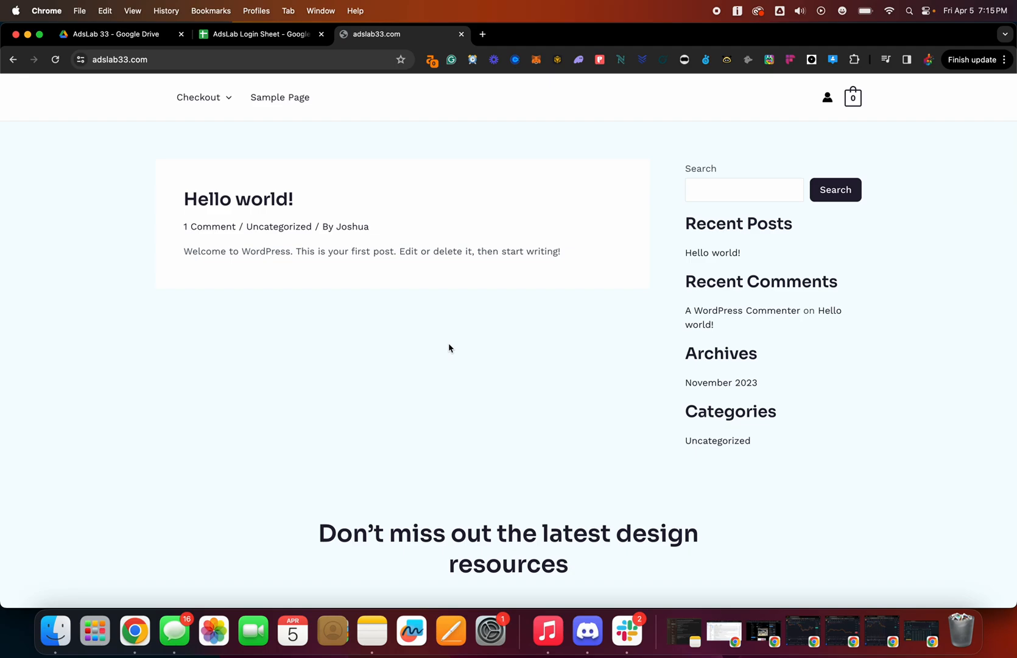
mouse_move(280, 98)
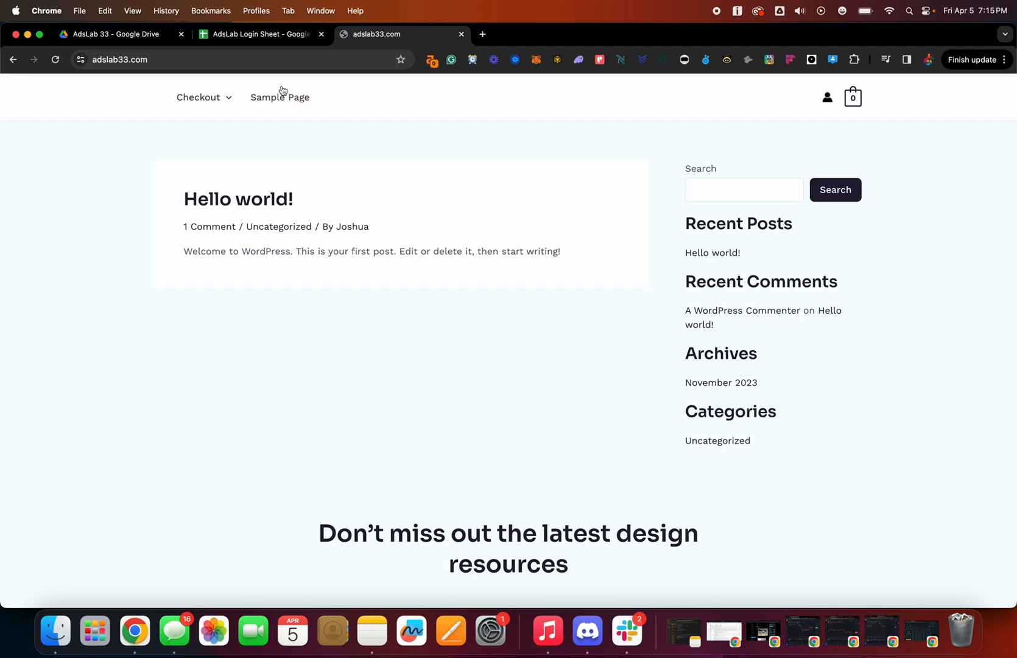
mouse_move(369, 205)
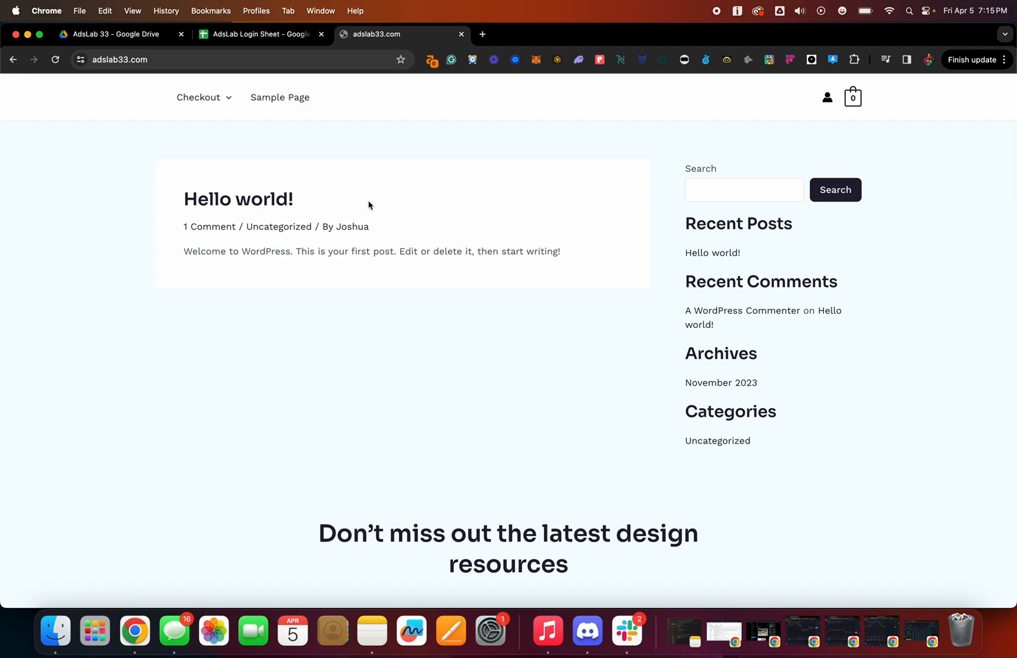
mouse_move(88, 145)
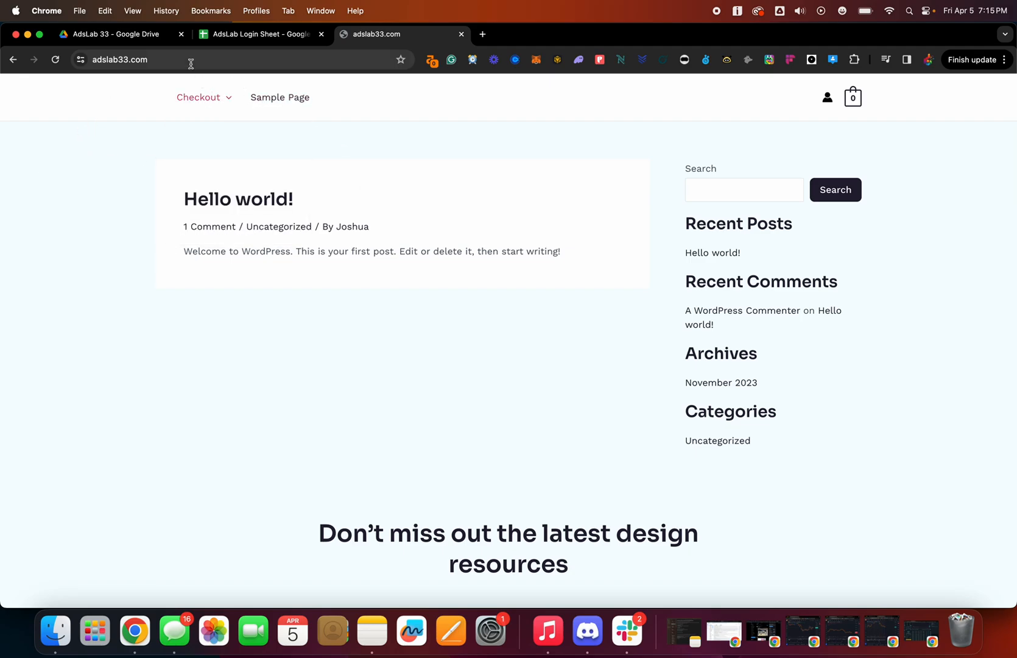
mouse_move(109, 175)
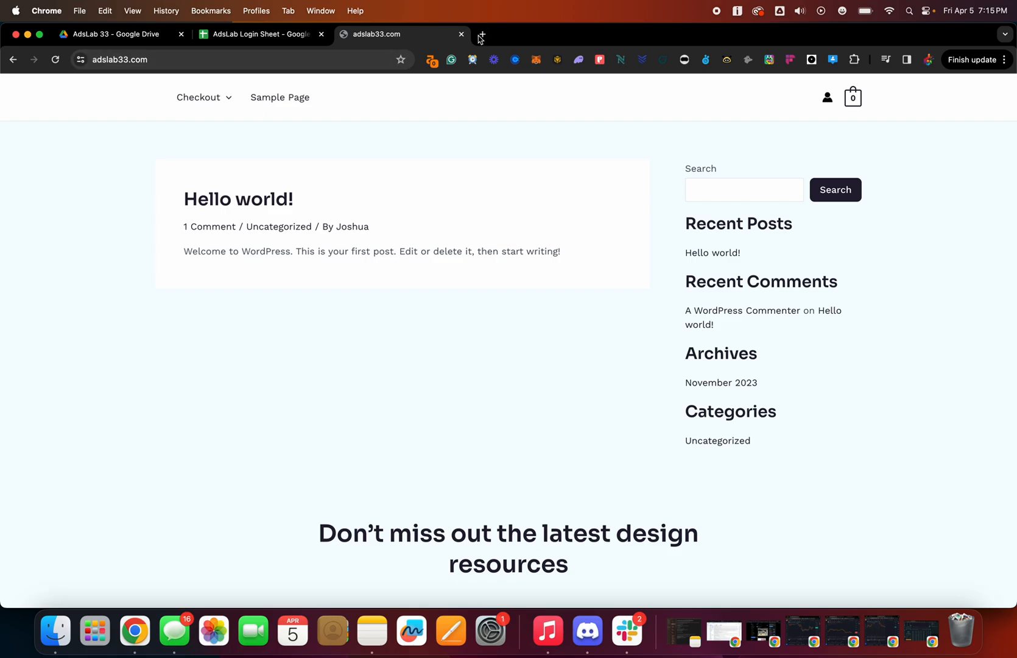
Open a new tab and load the Google Domains home page at domains.google
left_click(481, 34)
type("domains.google")
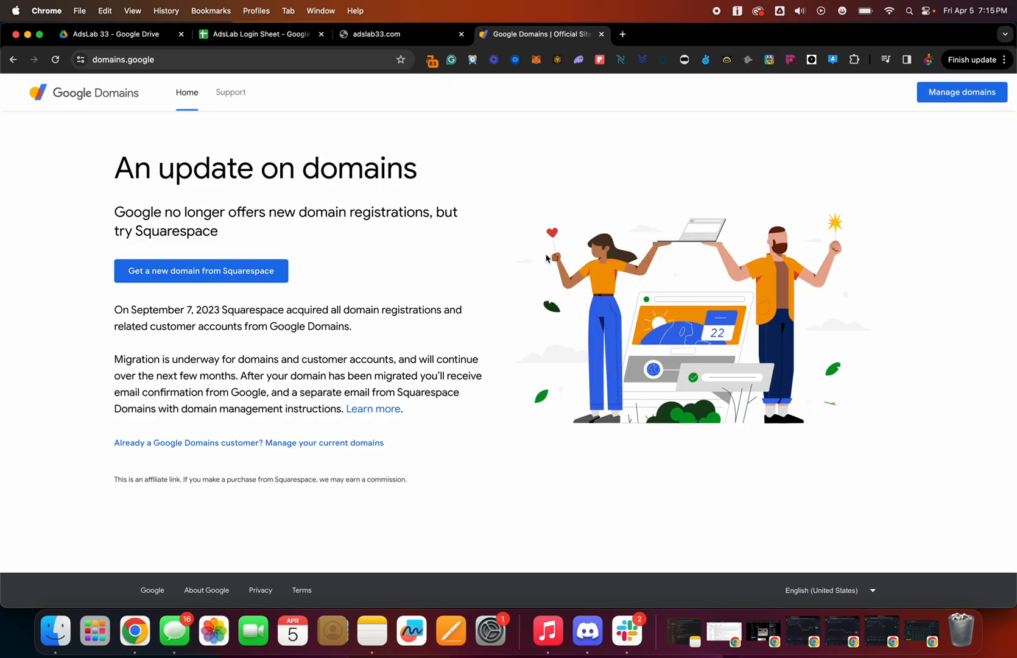
mouse_move(992, 101)
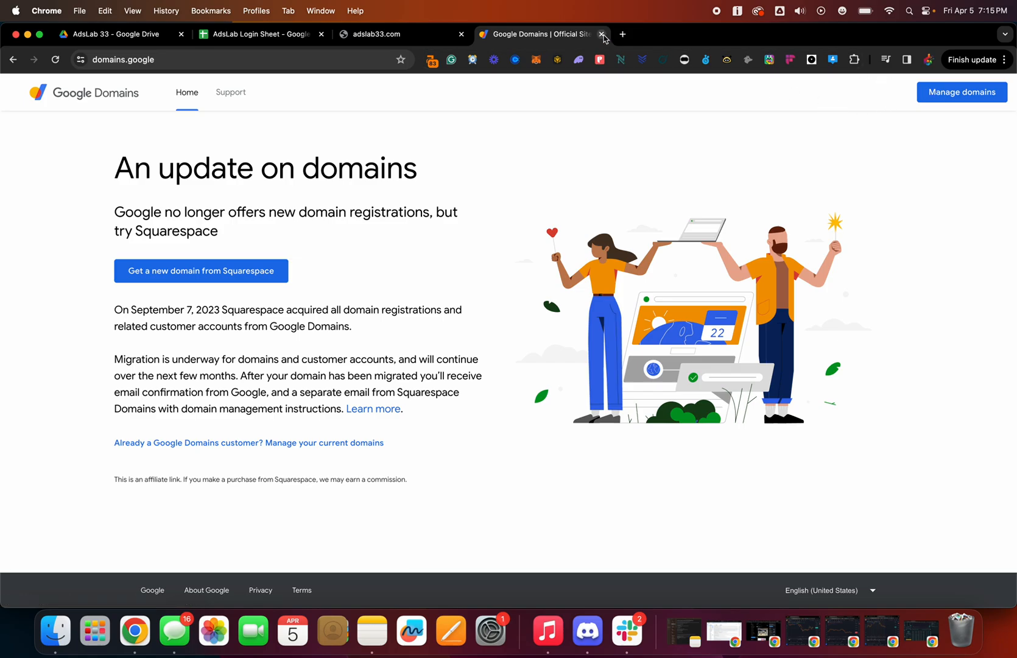
mouse_move(602, 33)
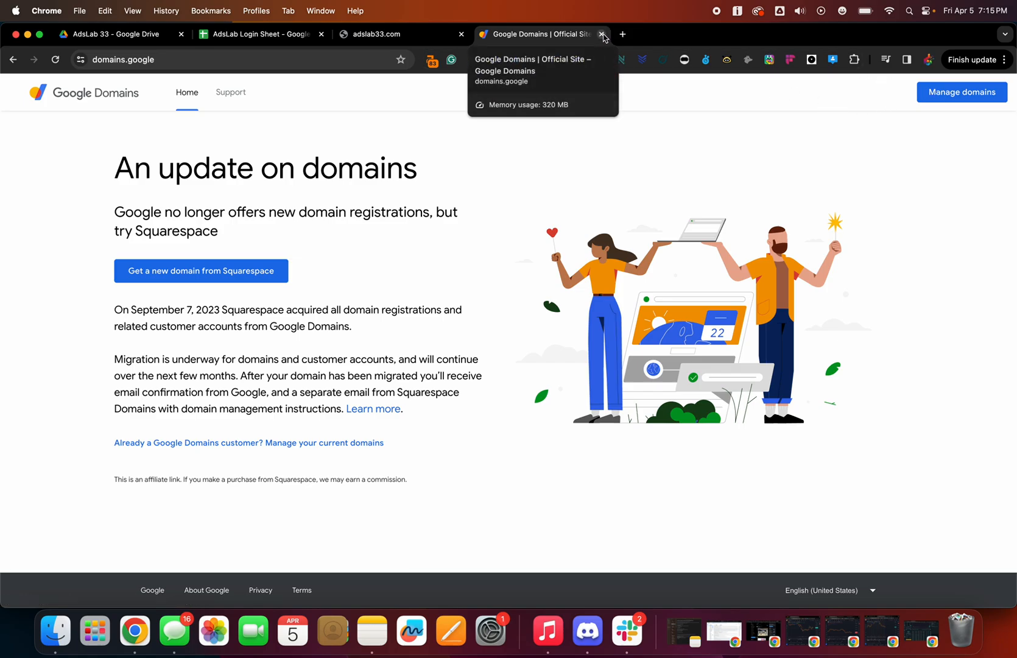
Close the Google Domains tab to return to the adslab33.com Hello world page
left_click(602, 33)
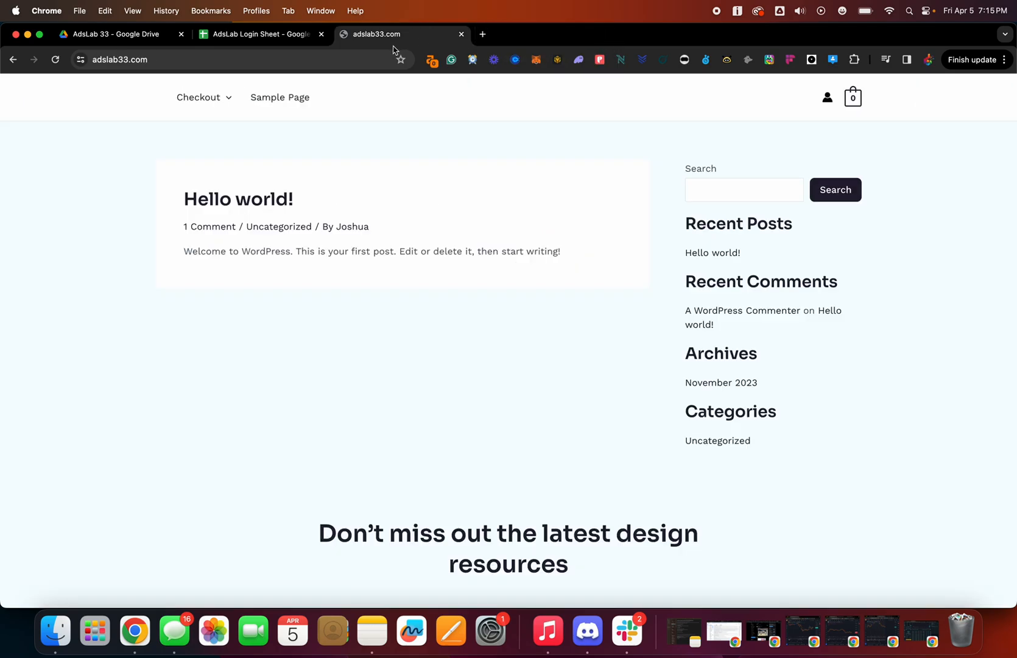
mouse_move(275, 124)
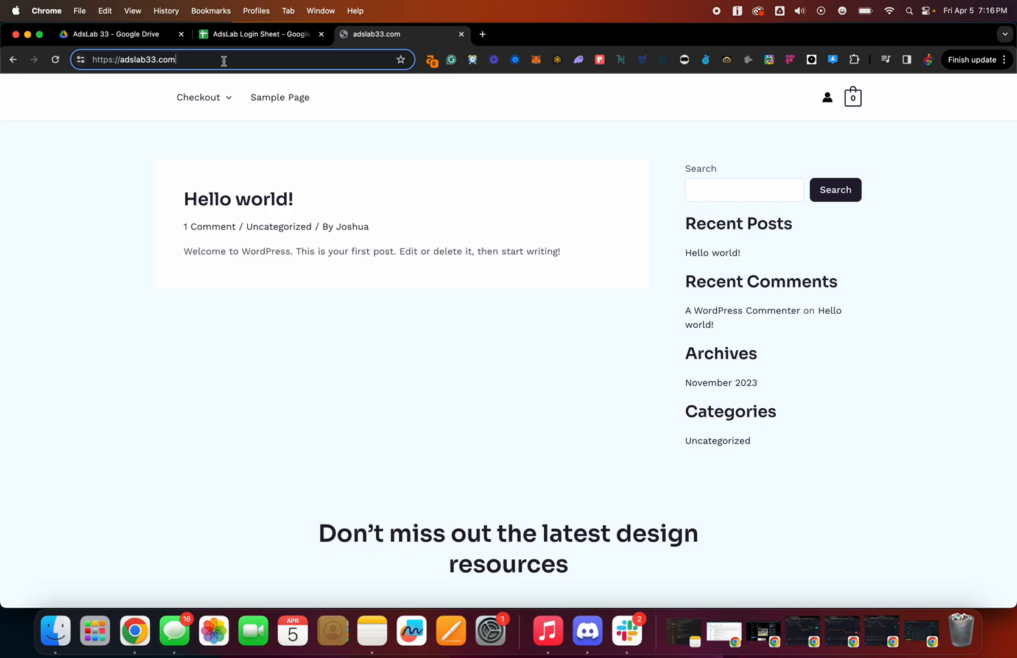
Log in to adslab33.com/wp-admin as Joshua using the password from the login sheet
type("/wp-ad")
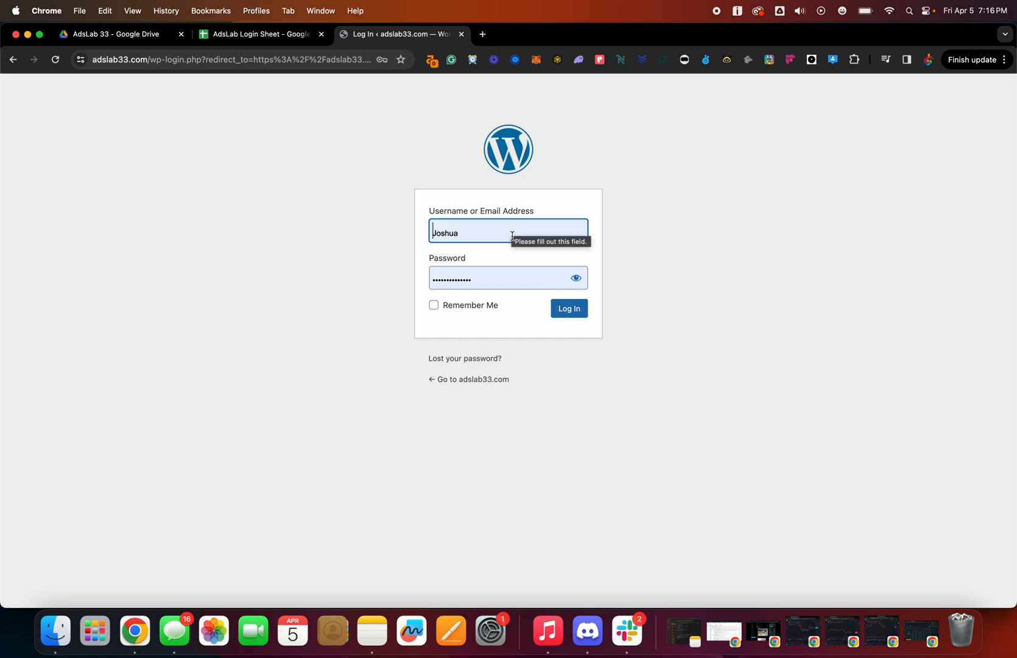
left_click(508, 278)
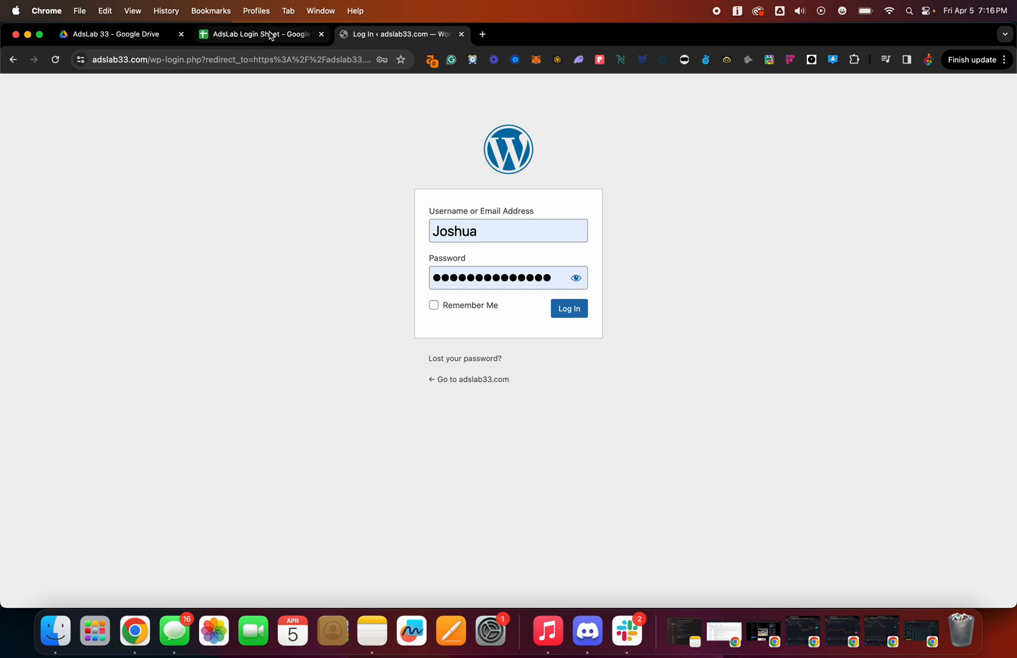
mouse_move(261, 33)
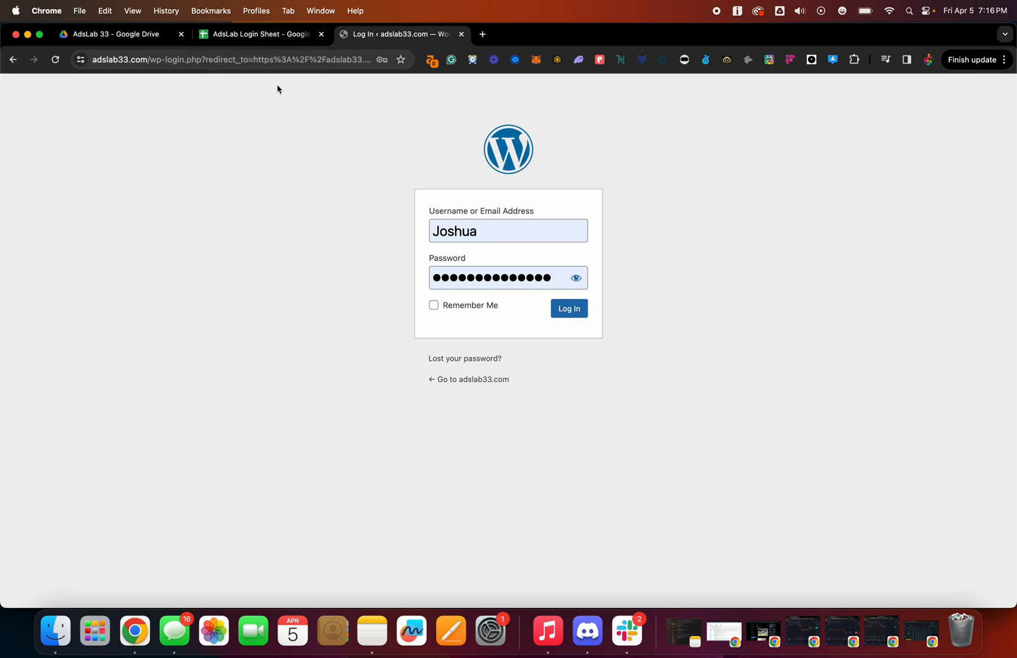
left_click(260, 34)
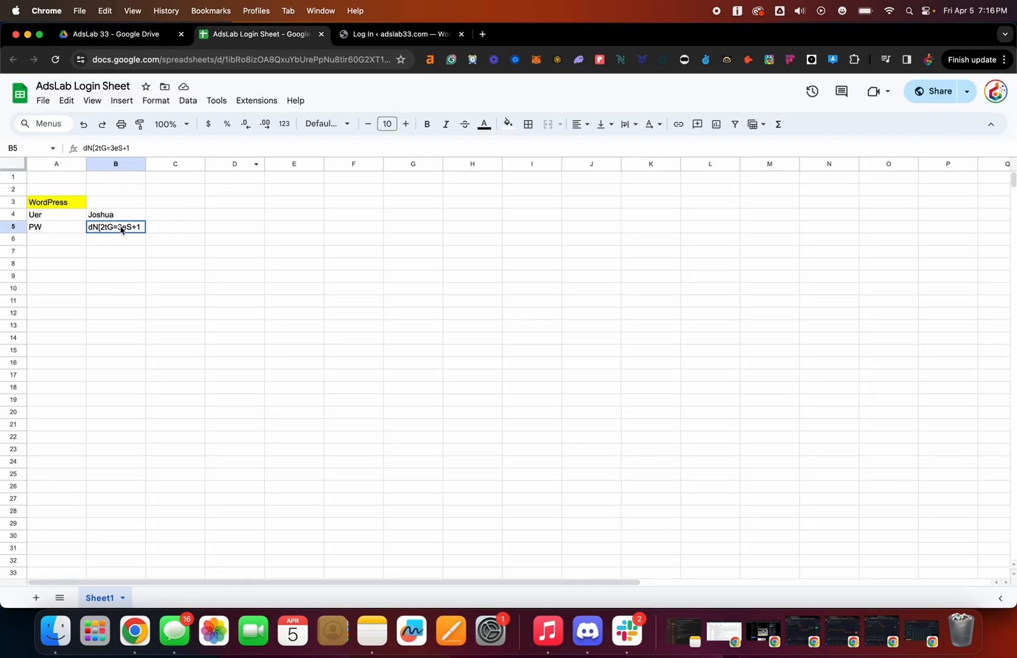
left_click(397, 33)
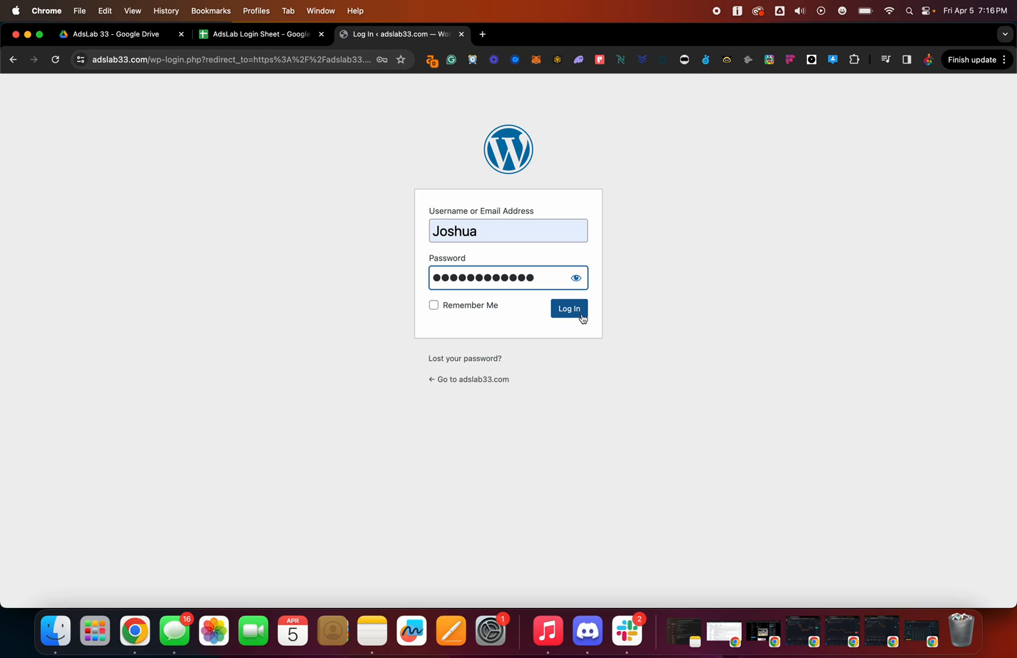
left_click(569, 309)
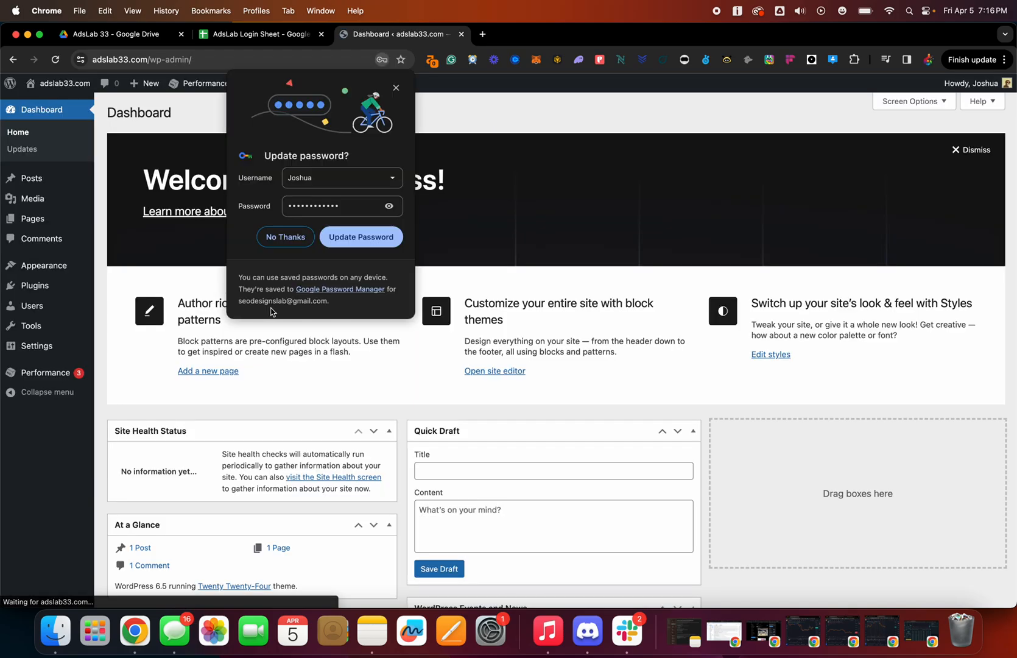
Reload and review the live site's new architecture theme, then return to the Dashboard
left_click(285, 237)
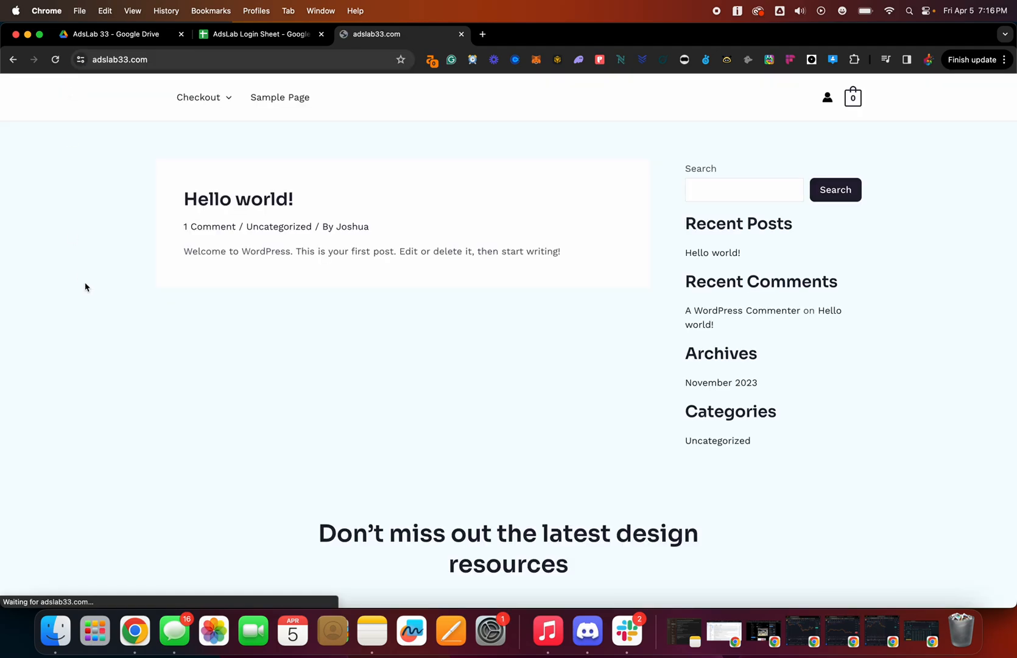
scroll("down", 3)
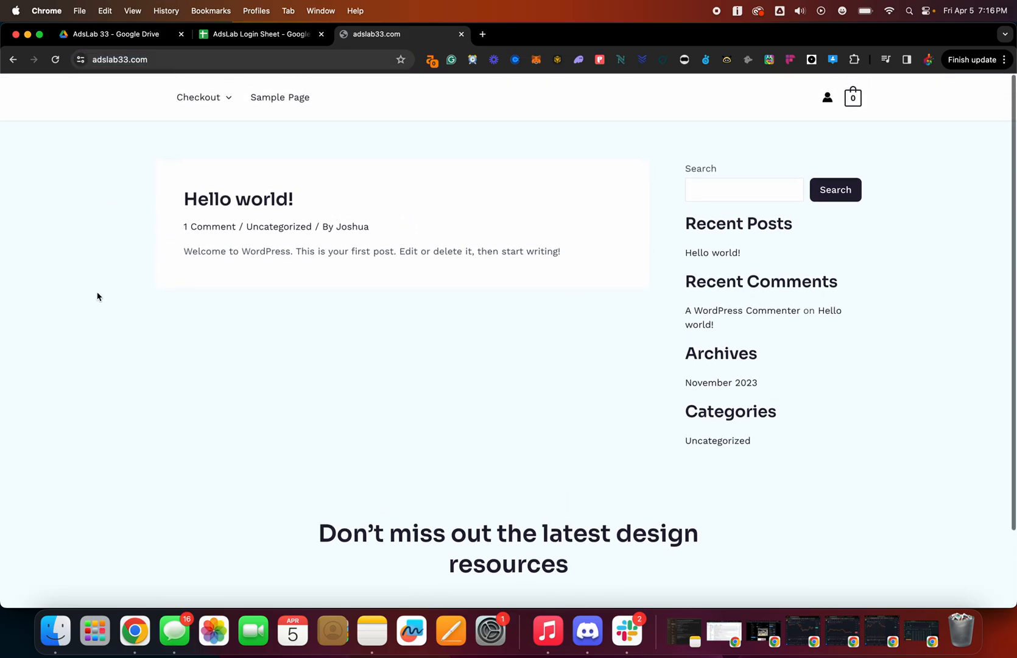
left_click(56, 60)
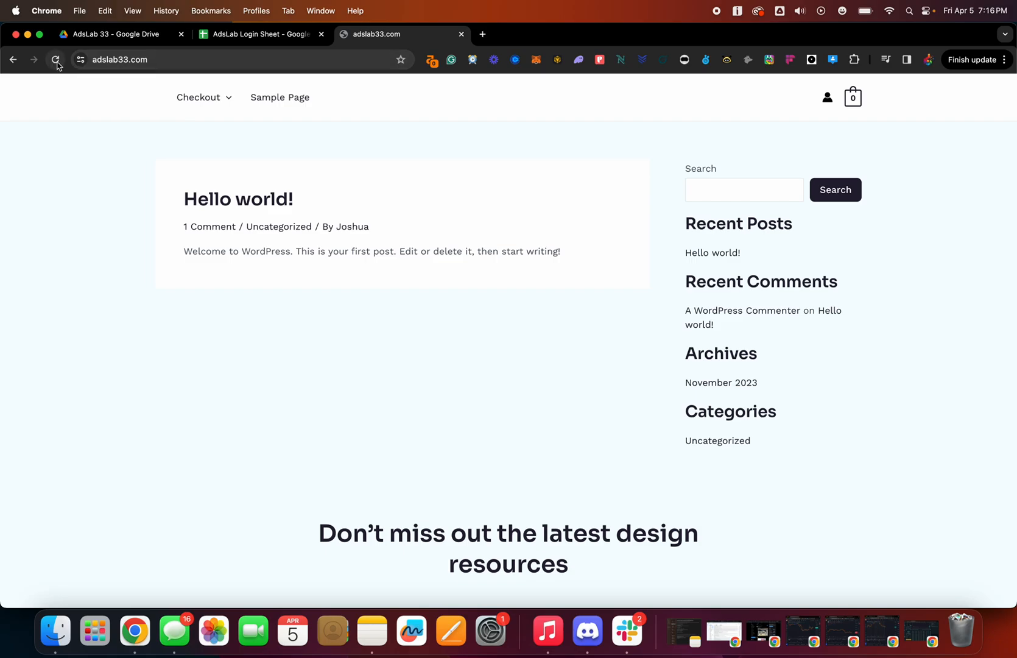
left_click(56, 59)
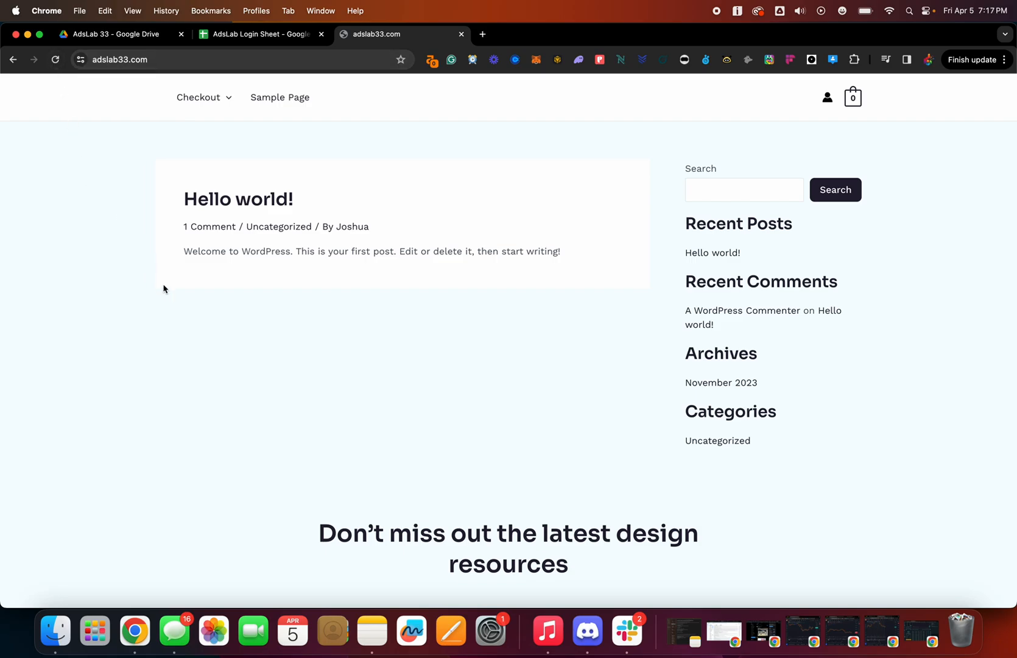
mouse_move(92, 134)
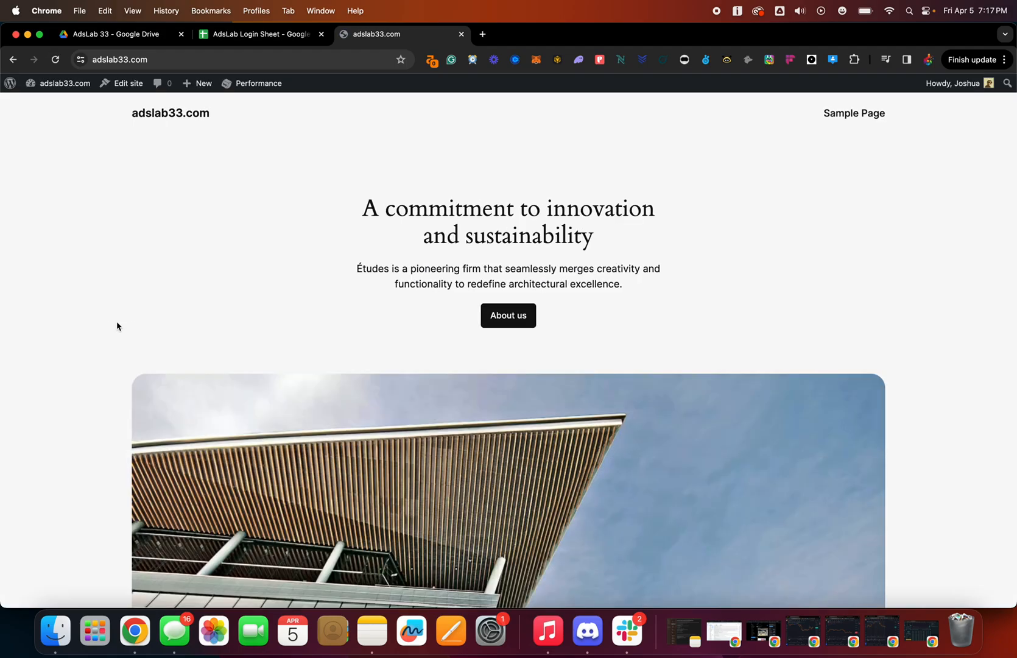
scroll("down", 3)
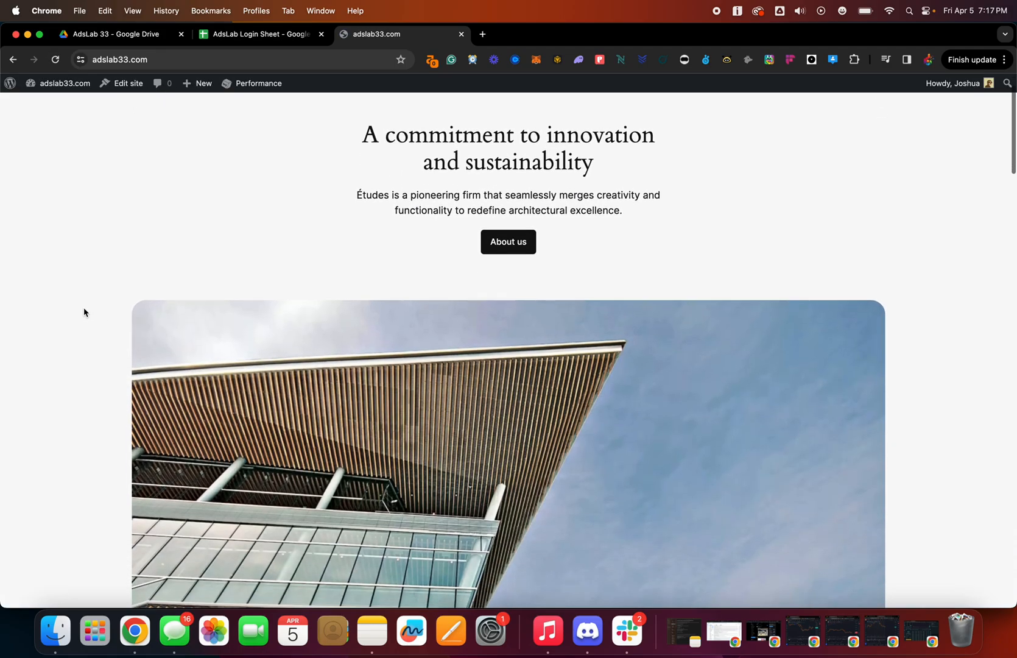
scroll("down", 3)
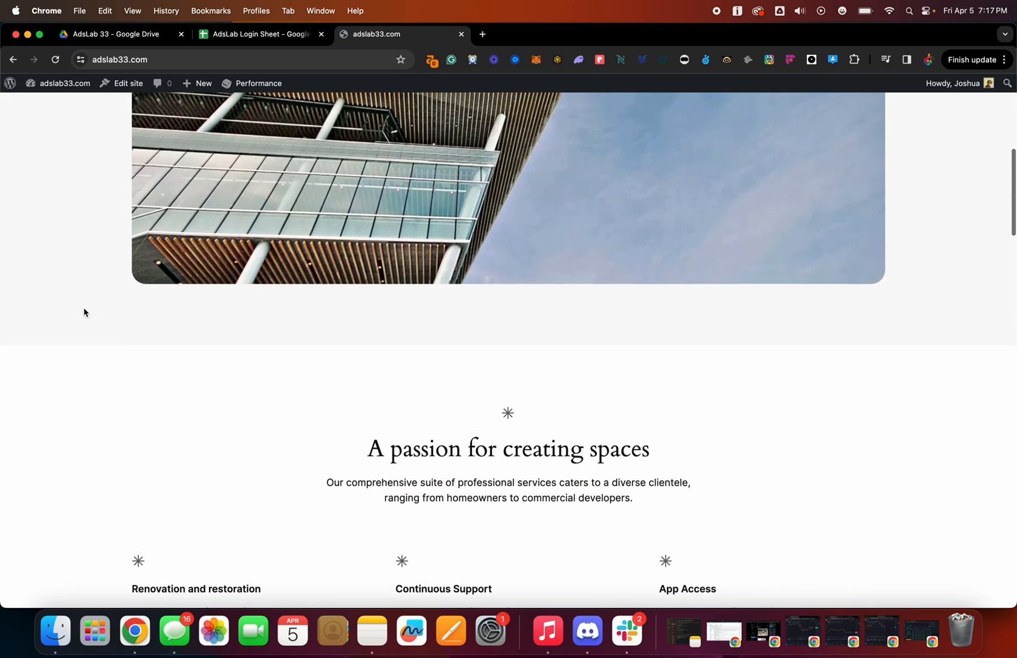
scroll("up", 3)
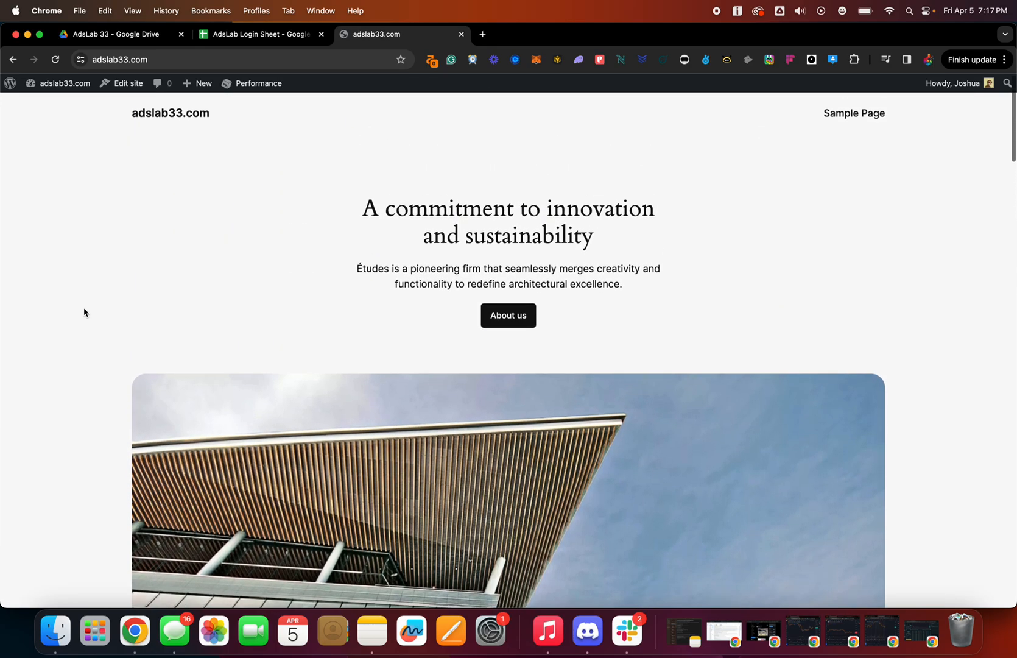
left_click(64, 82)
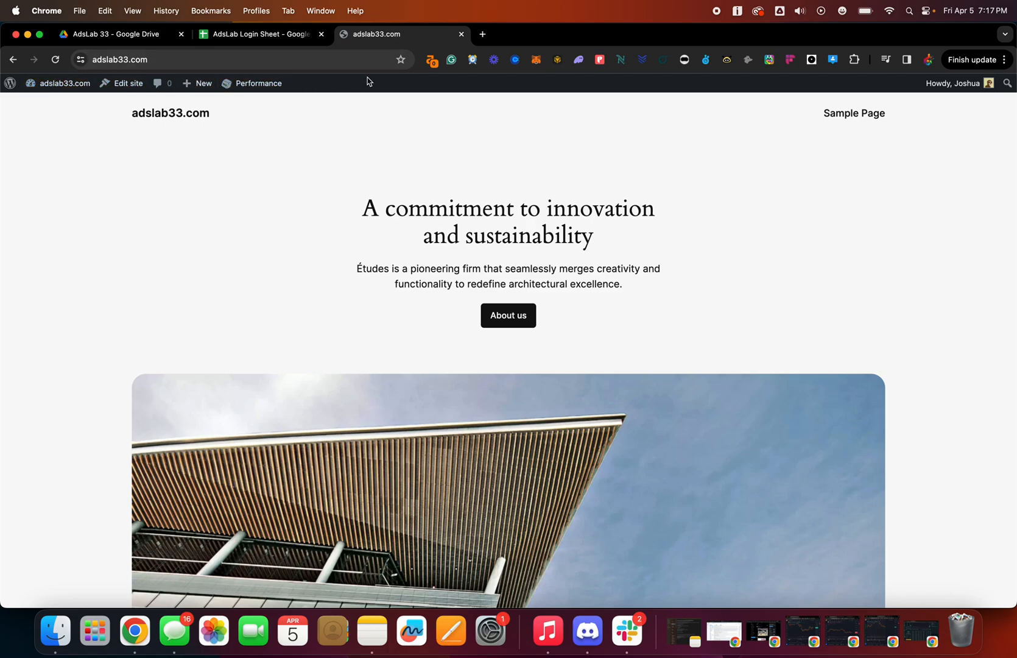
mouse_move(356, 86)
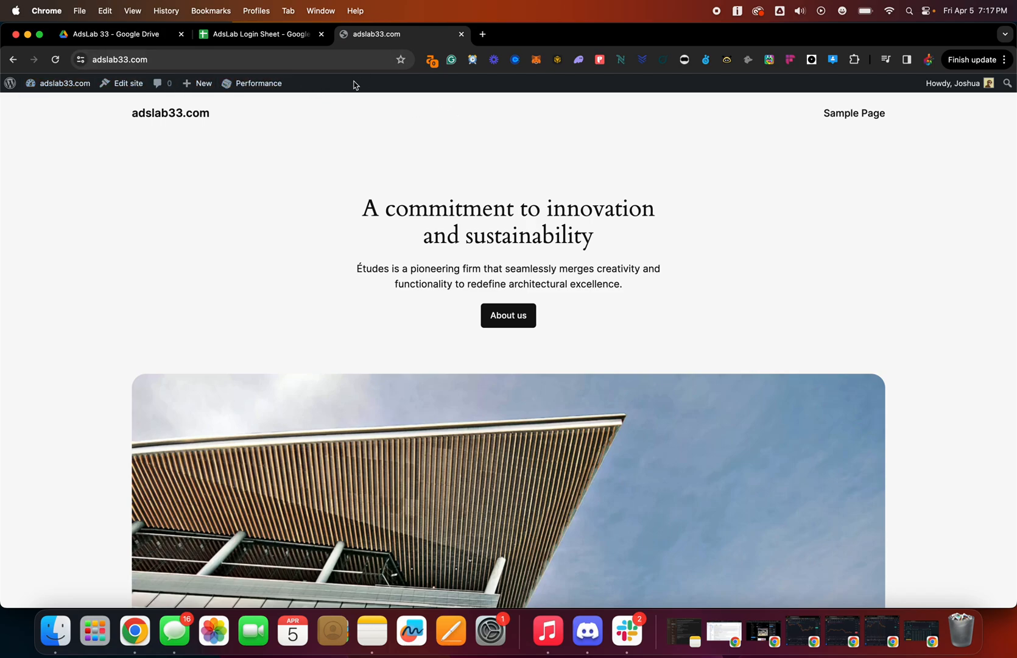
mouse_move(263, 254)
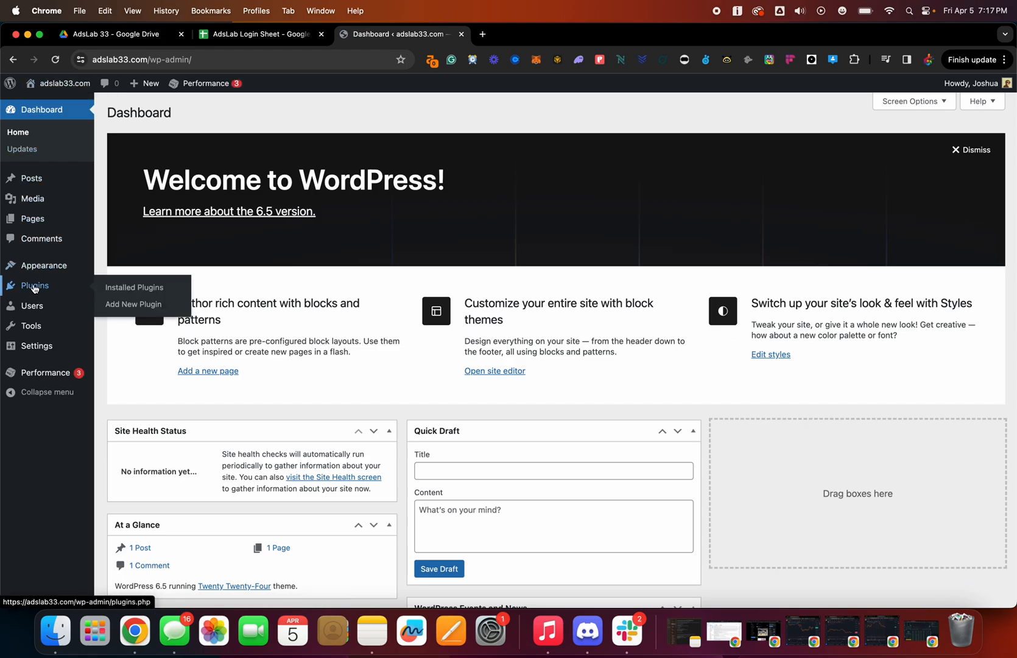
Install the Starter Templates plugin found by searching 'astra' in Add New Plugin
left_click(134, 287)
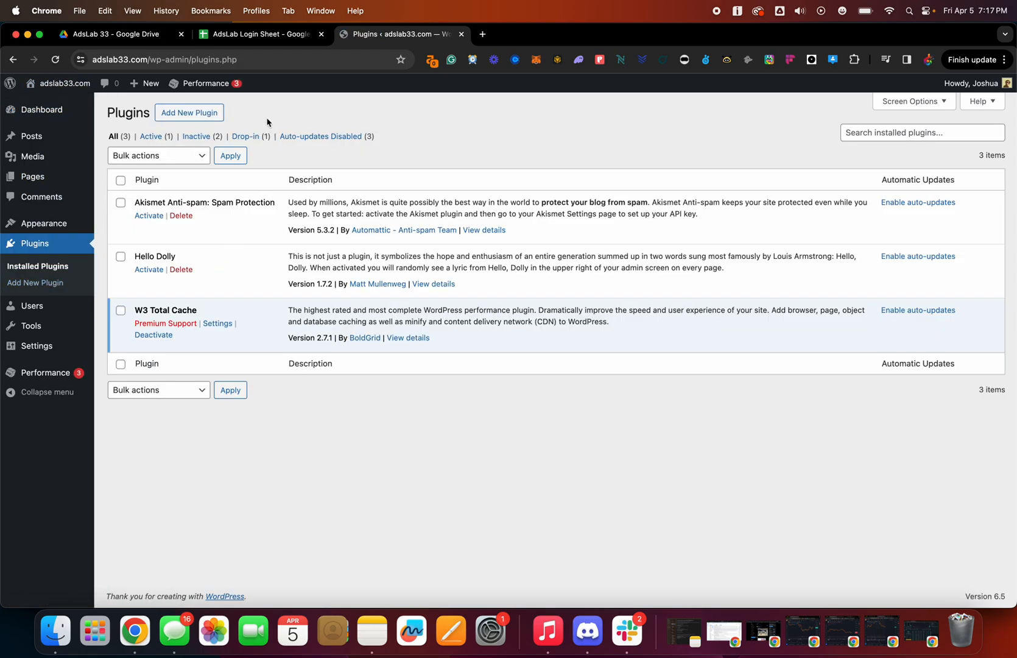
left_click(189, 112)
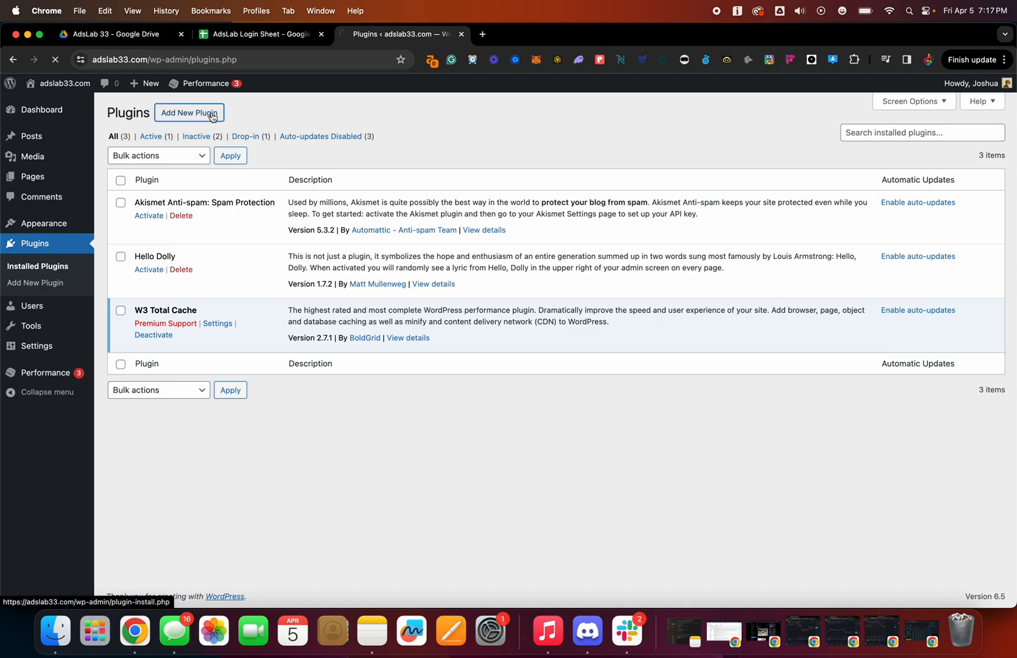
left_click(189, 112)
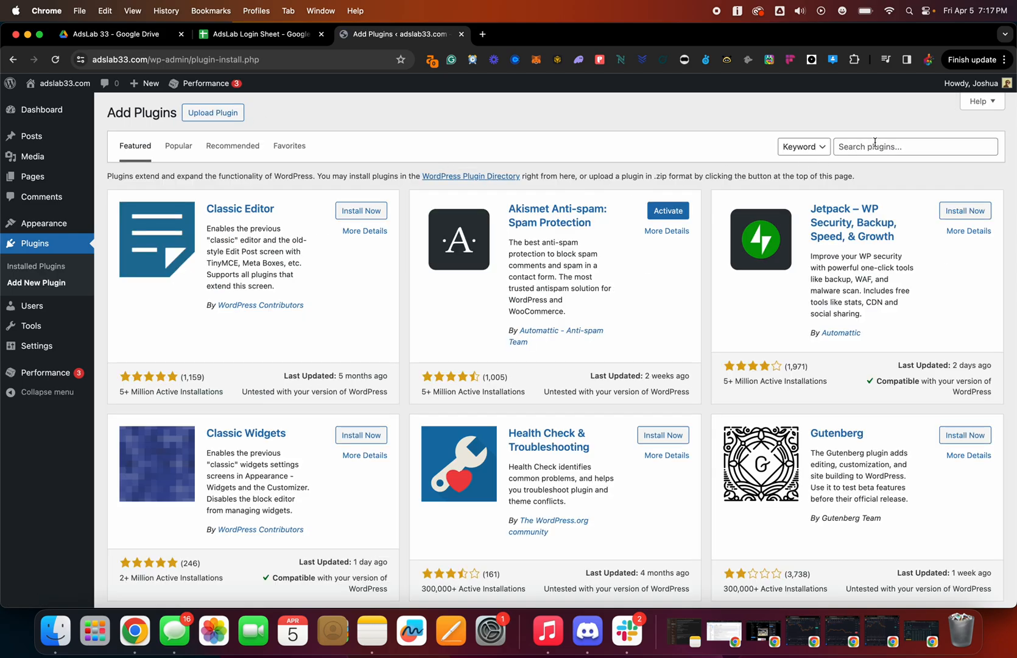
type("astra")
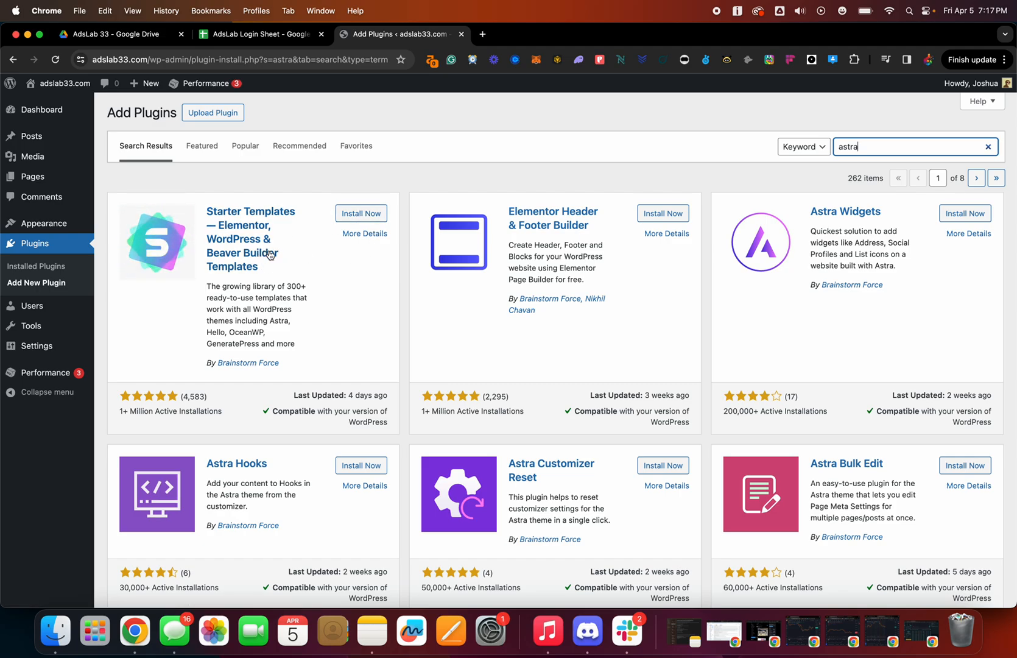
mouse_move(260, 253)
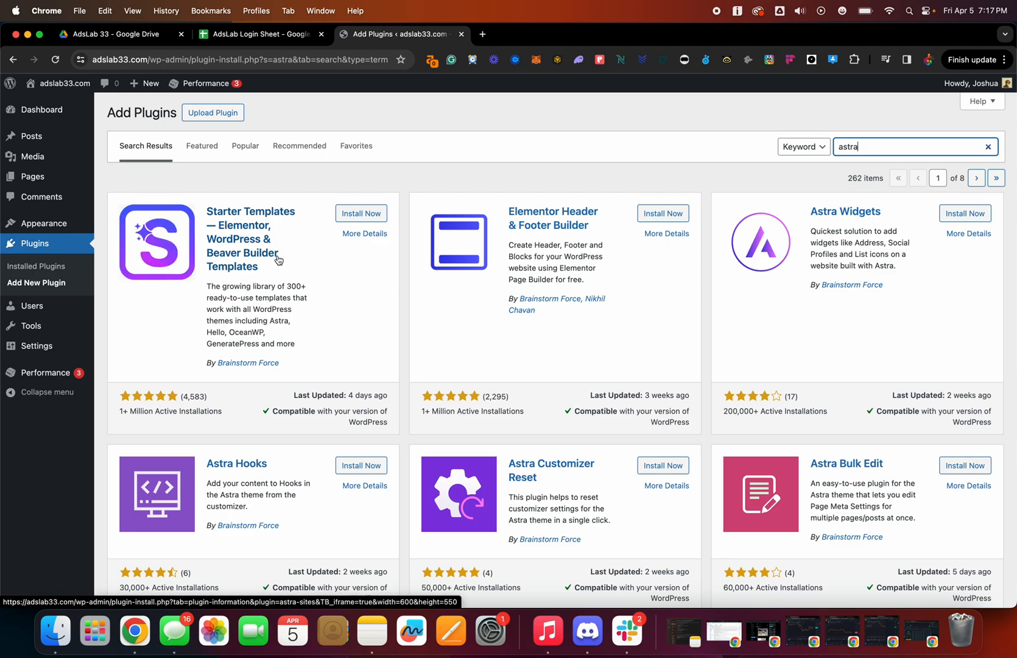
mouse_move(303, 263)
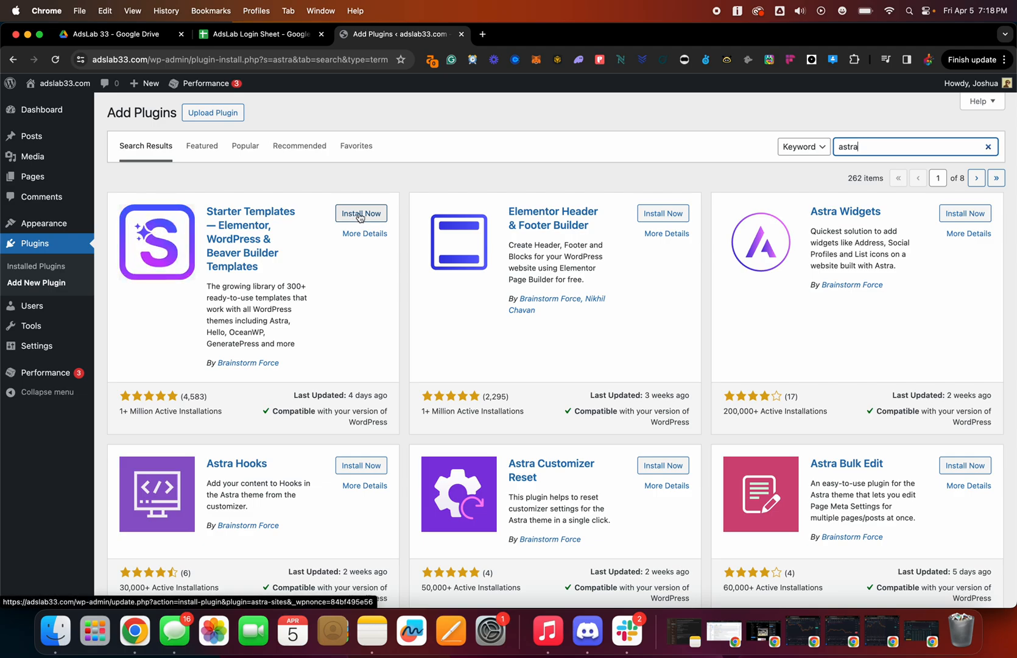
left_click(362, 213)
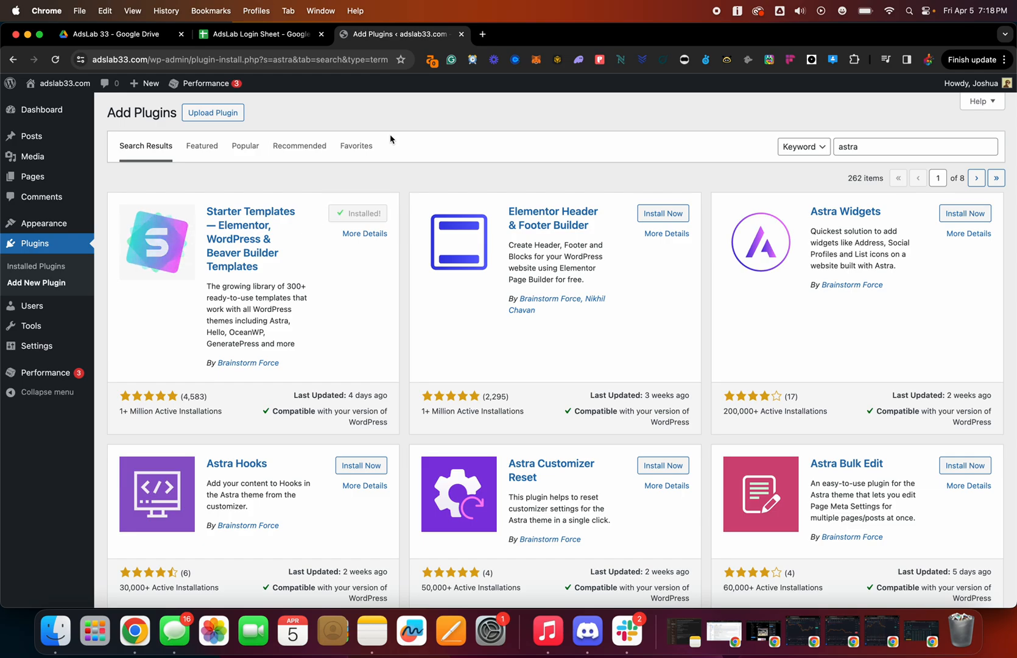
Activate Starter Templates and highlight the Classic Starter Templates heading on its onboarding screen
left_click(362, 213)
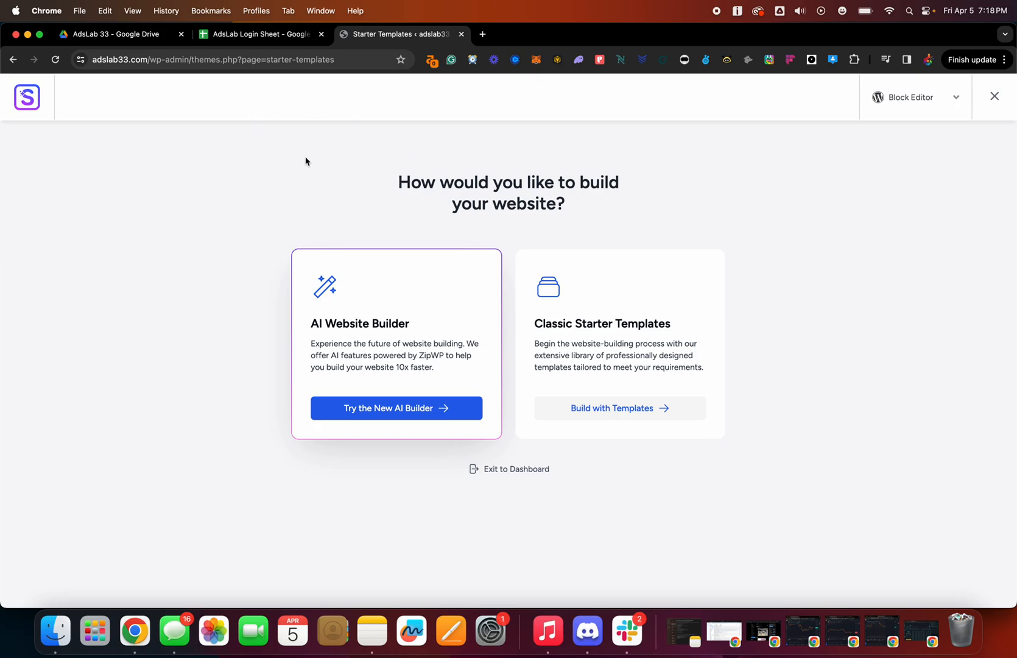
mouse_move(680, 298)
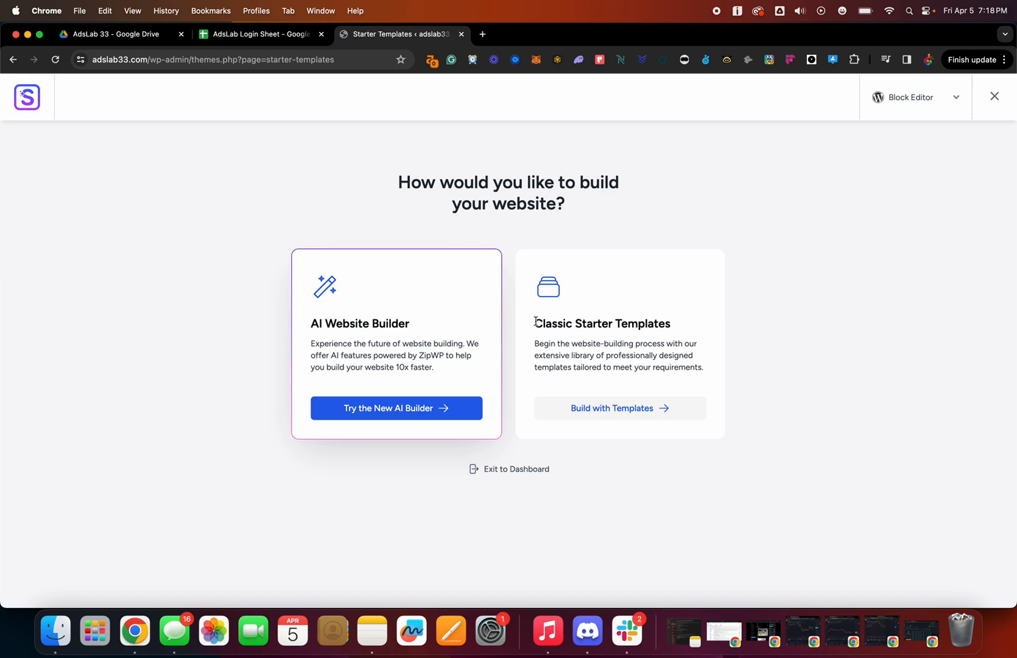
double_click(602, 323)
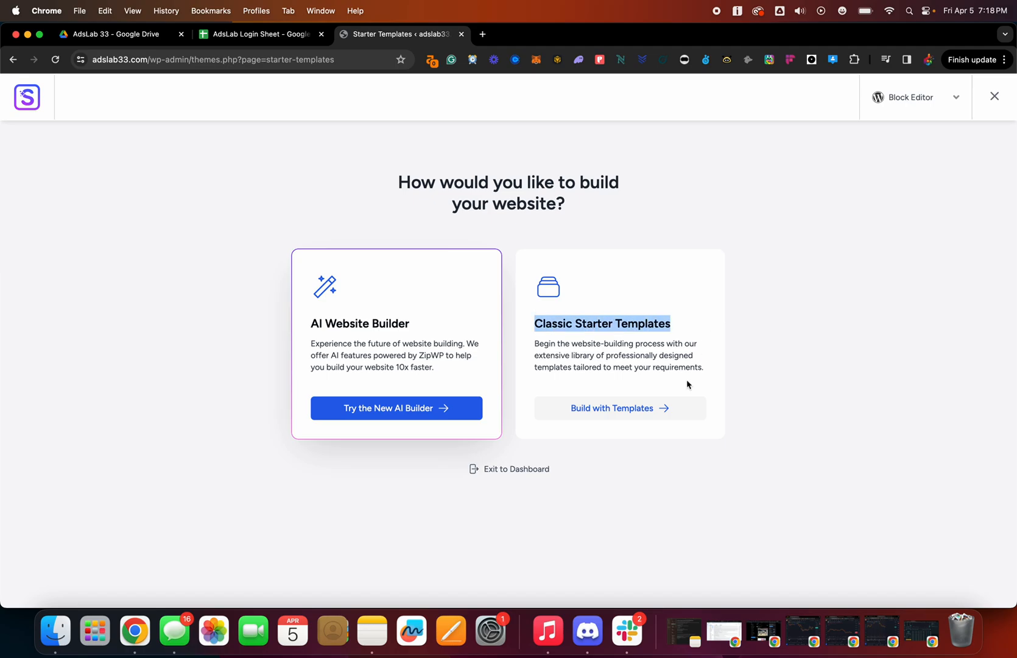
mouse_move(647, 416)
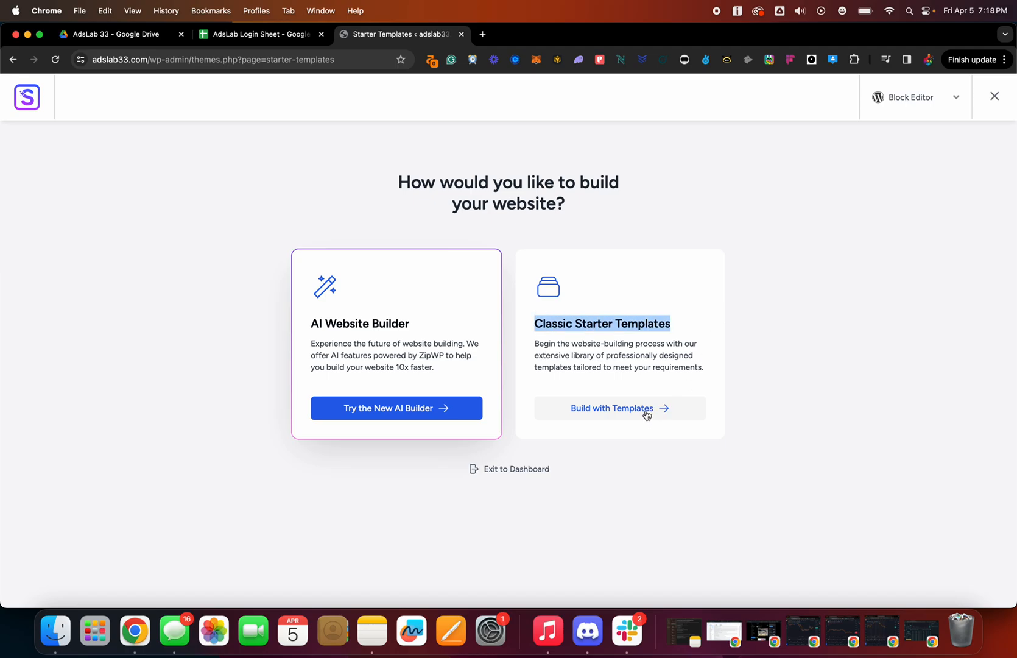
Choose classic templates with Elementor as page builder and browse the template gallery
left_click(619, 408)
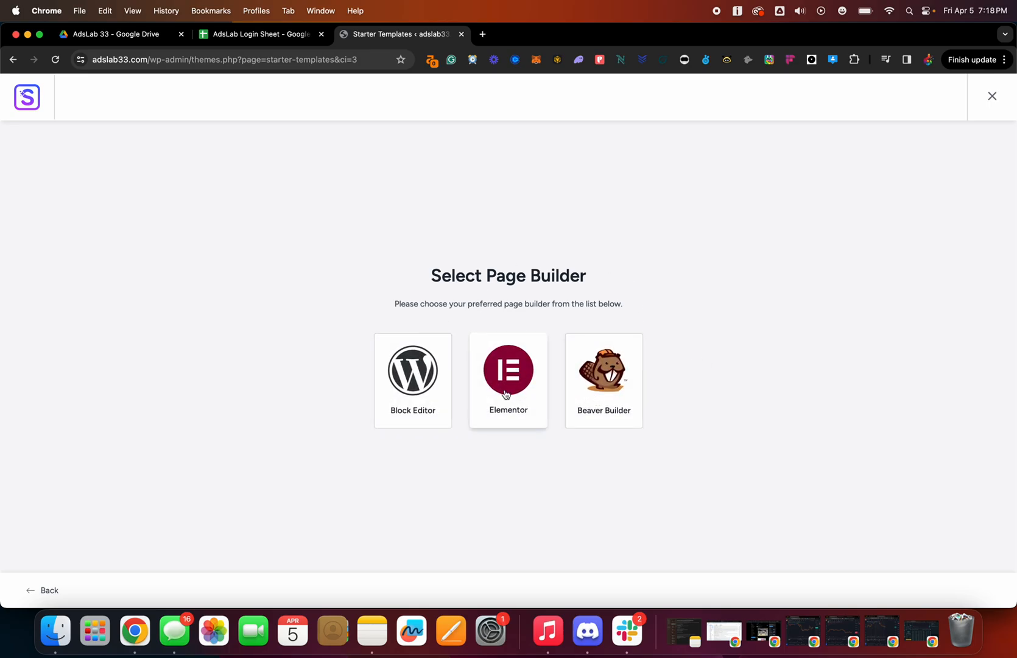
mouse_move(506, 389)
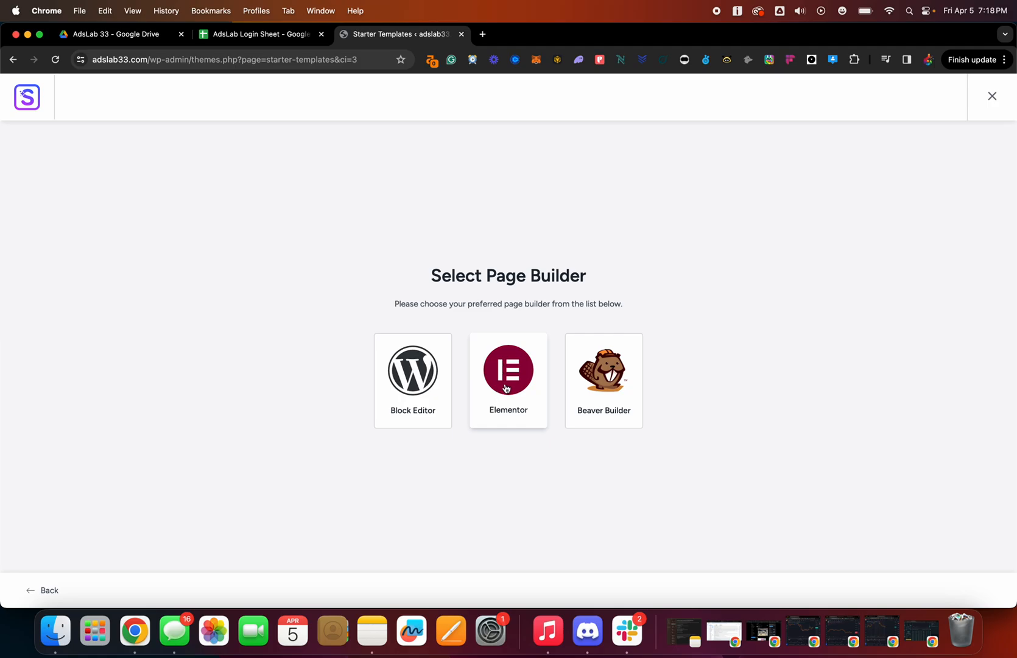
left_click(509, 379)
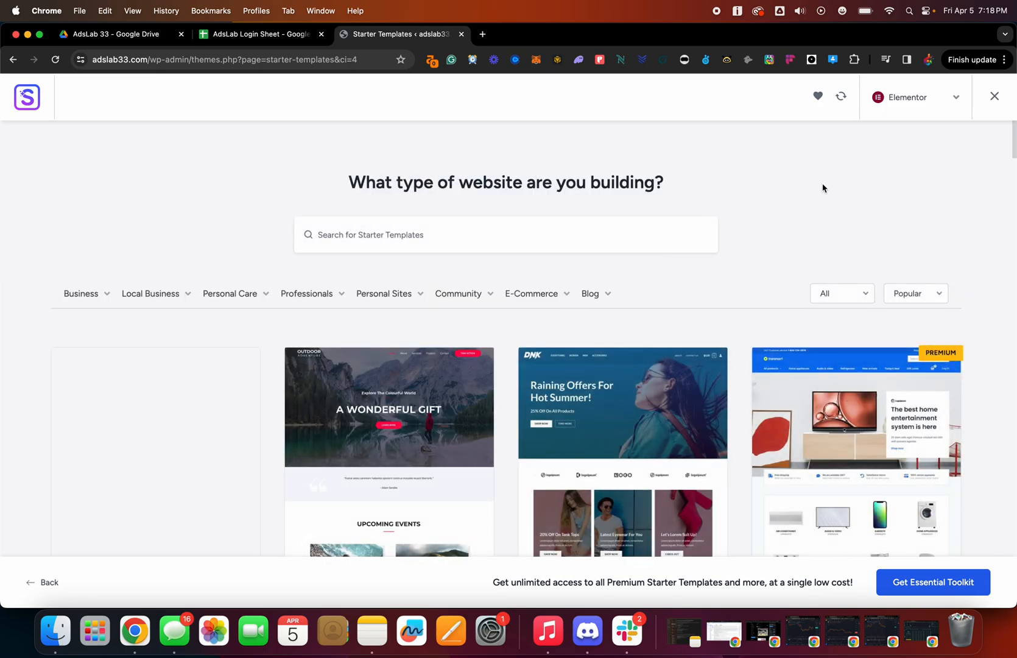
scroll("down", 3)
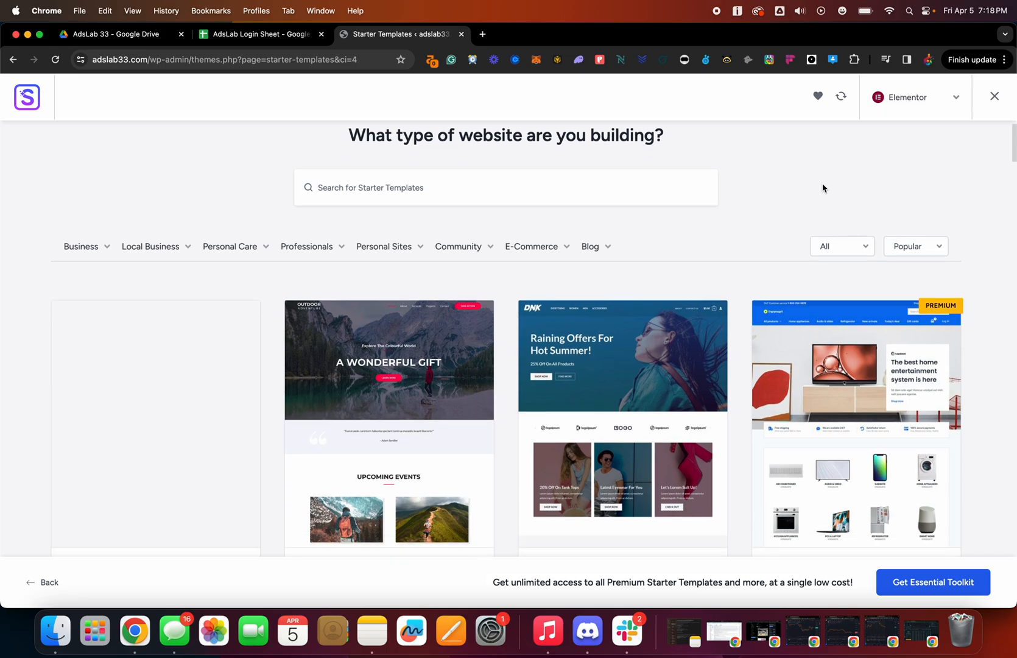
scroll("down", 3)
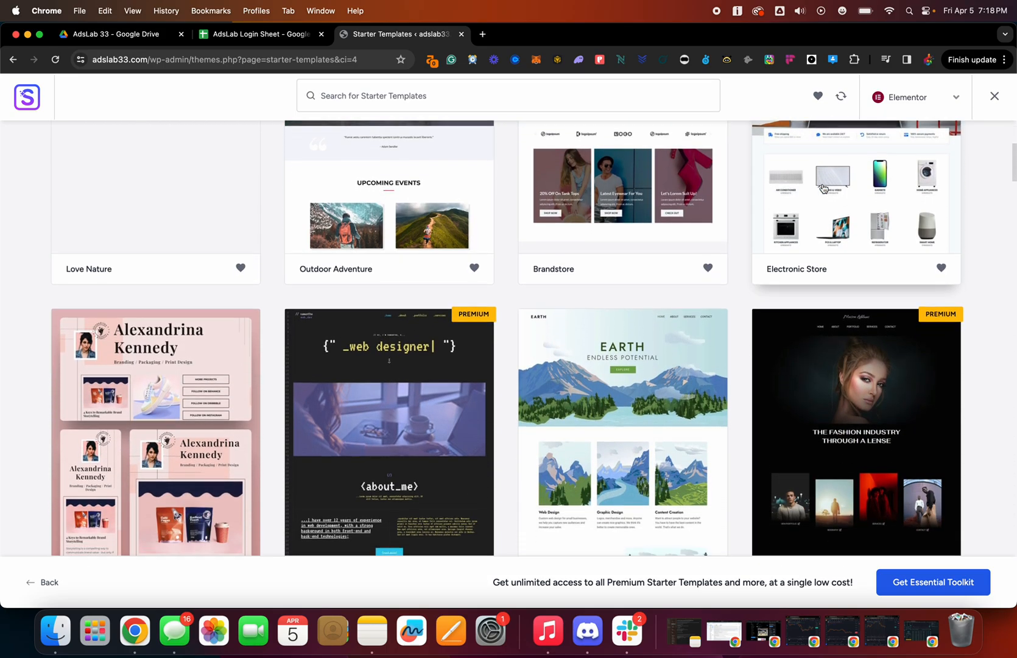
scroll("down", 3)
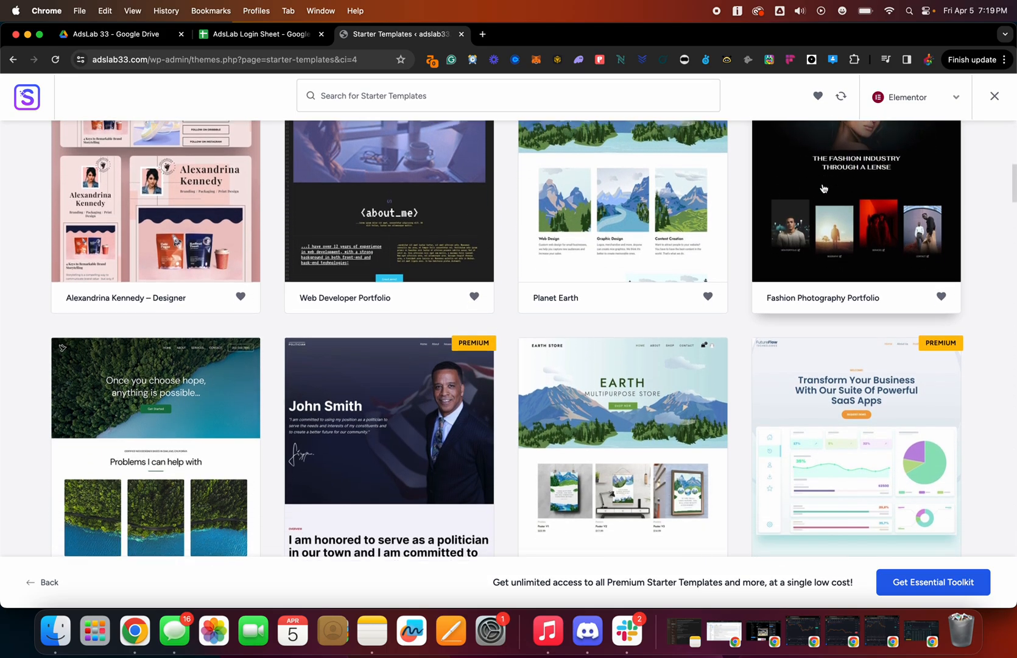
scroll("down", 3)
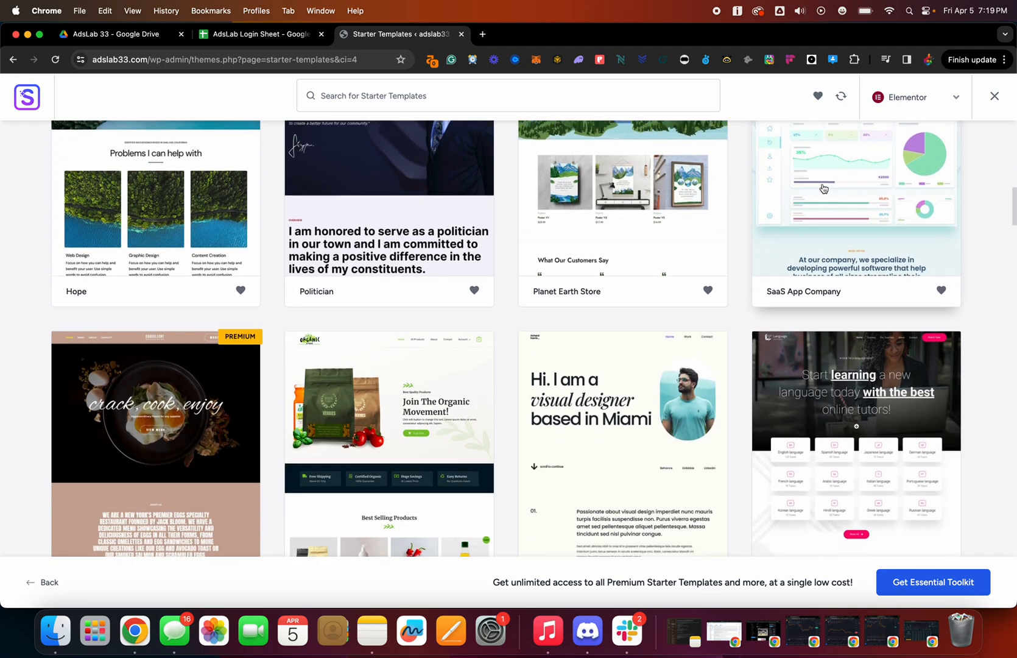
scroll("down", 3)
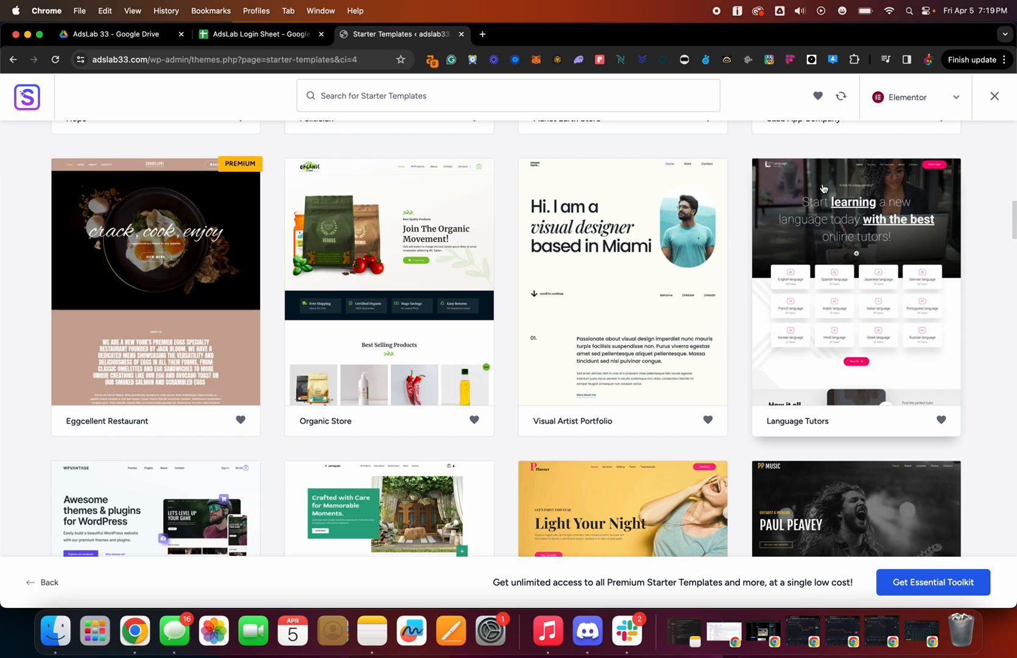
scroll("down", 3)
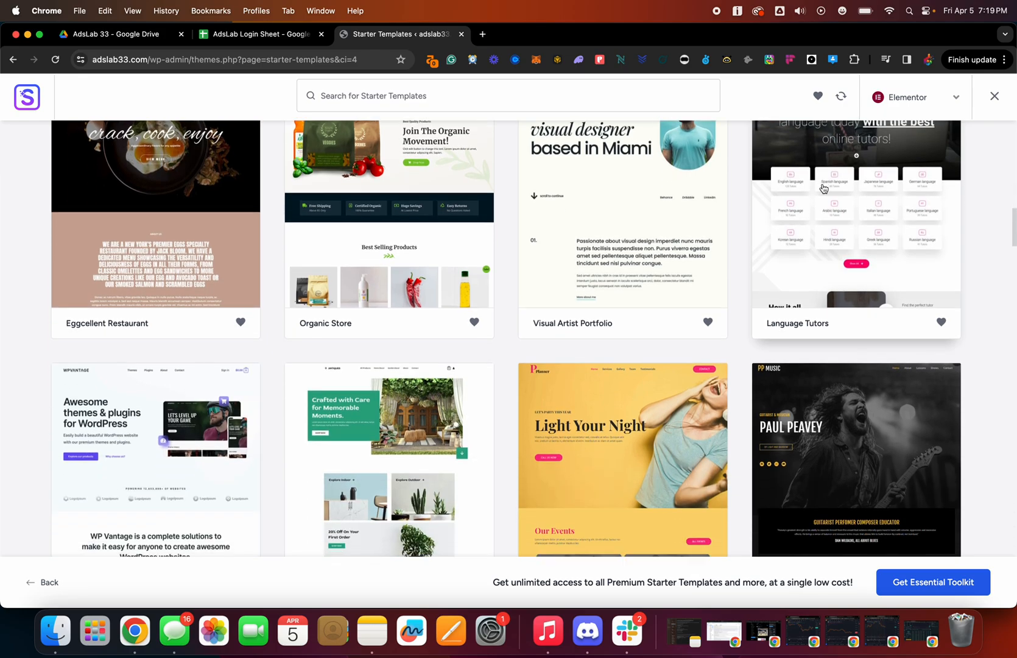
scroll("down", 3)
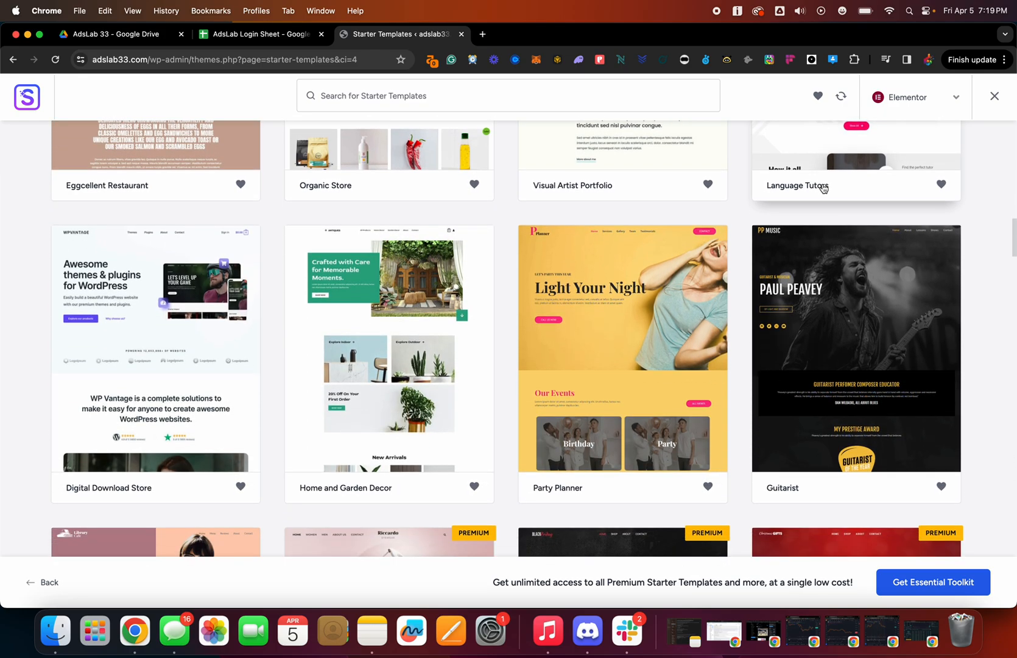
scroll("down", 3)
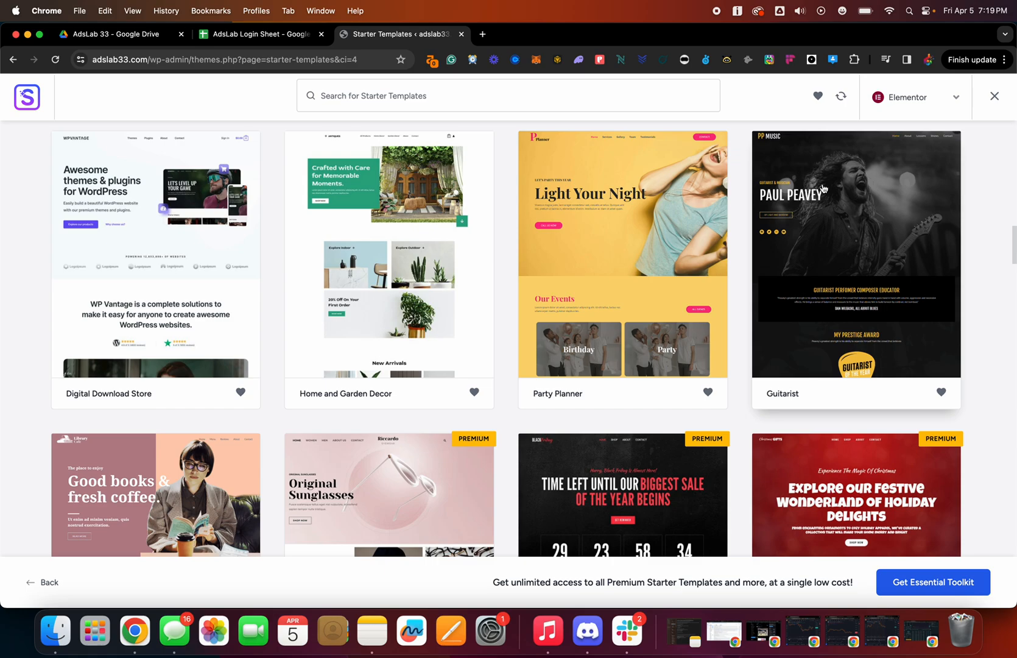
scroll("down", 3)
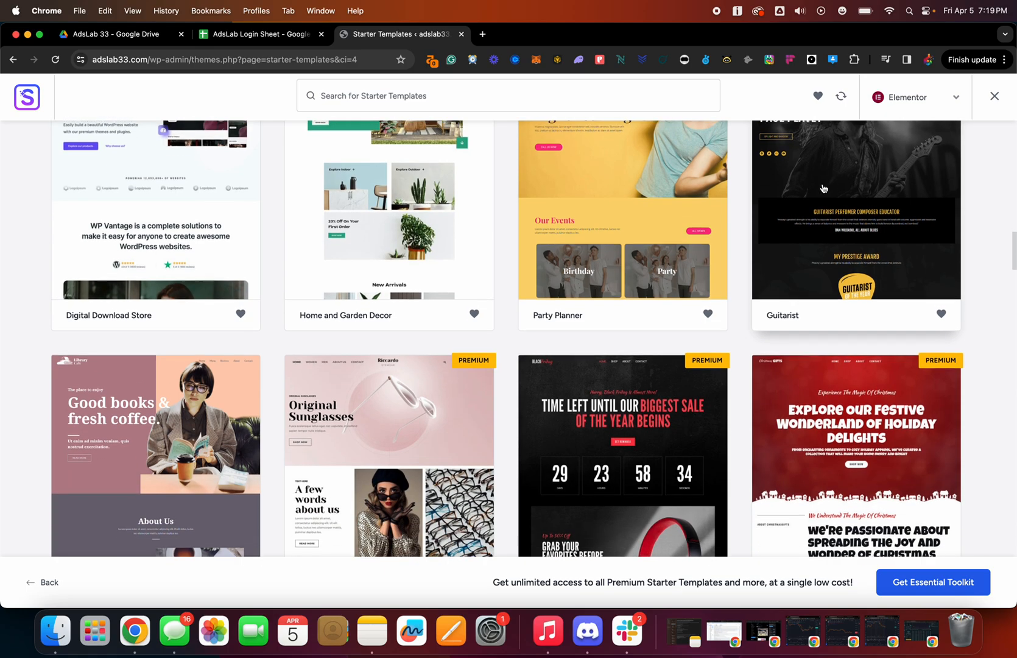
scroll("down", 3)
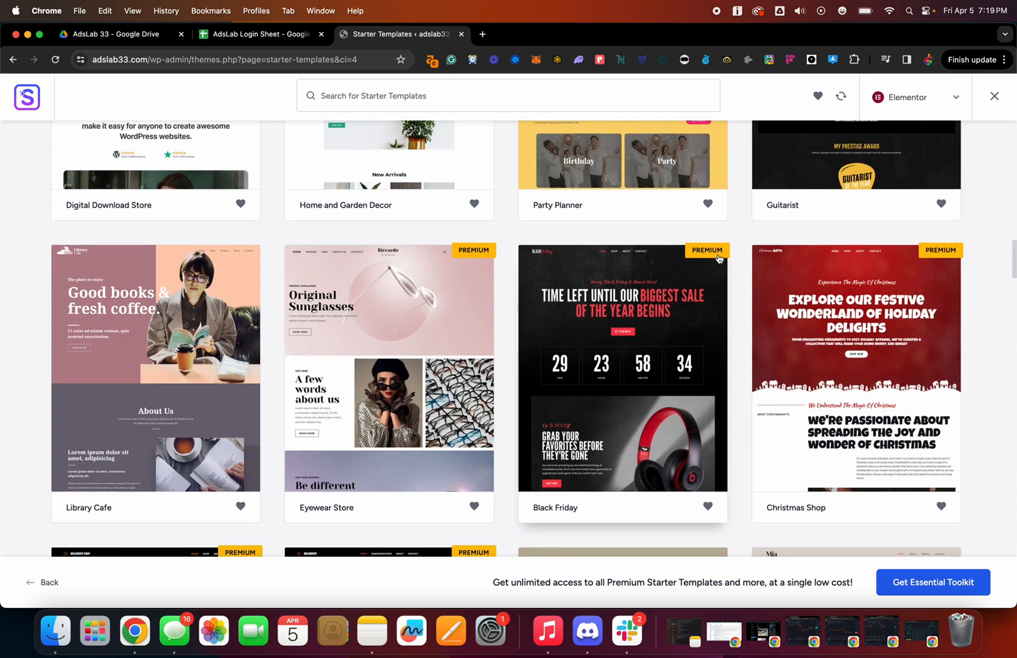
mouse_move(692, 317)
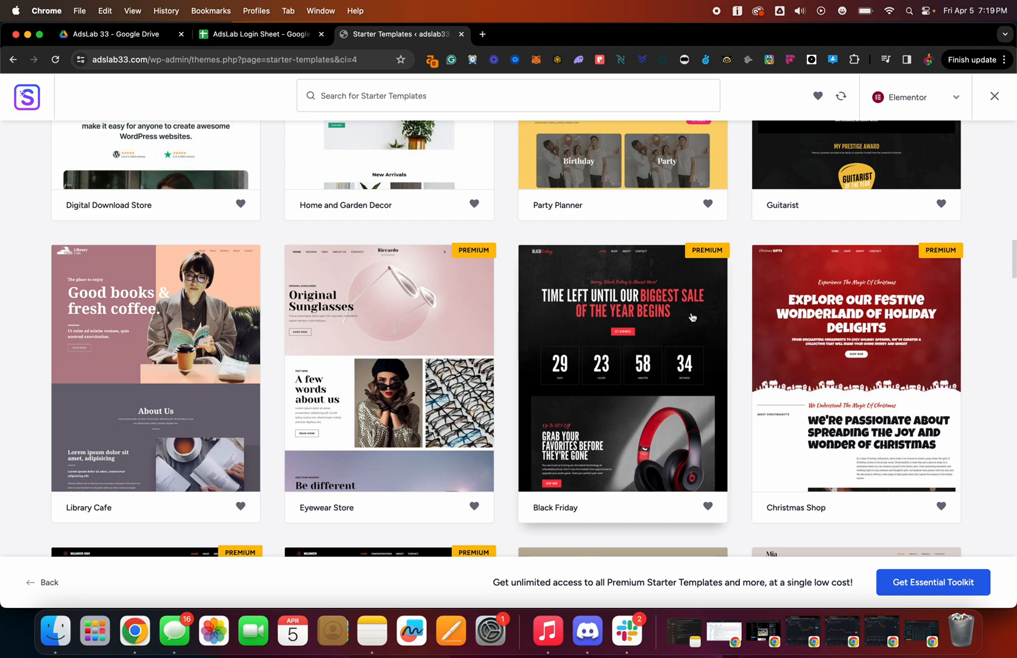
mouse_move(572, 44)
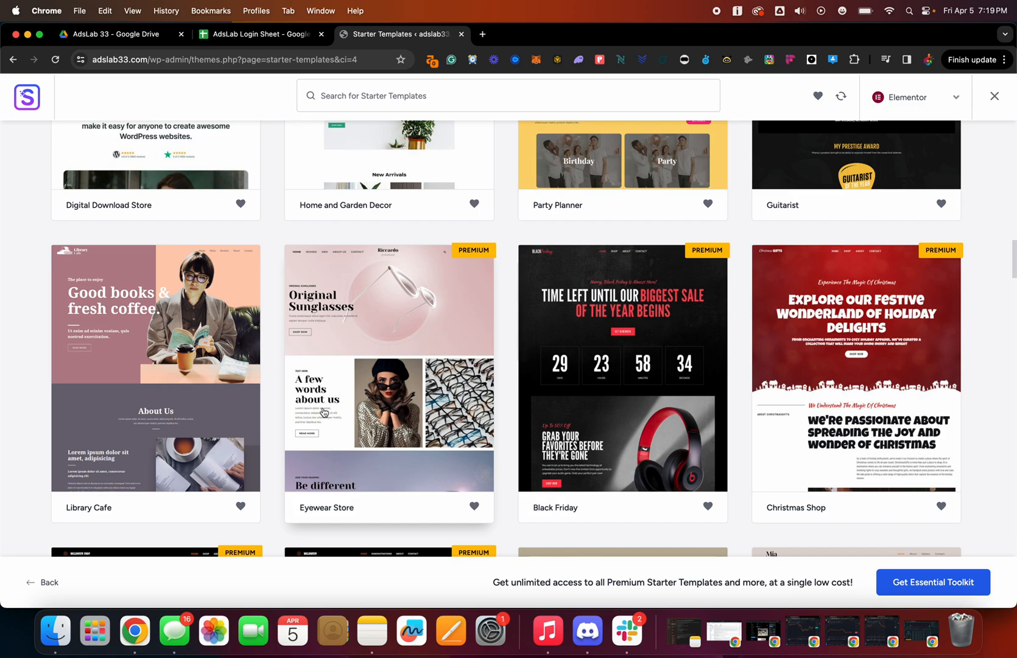
scroll("up", 3)
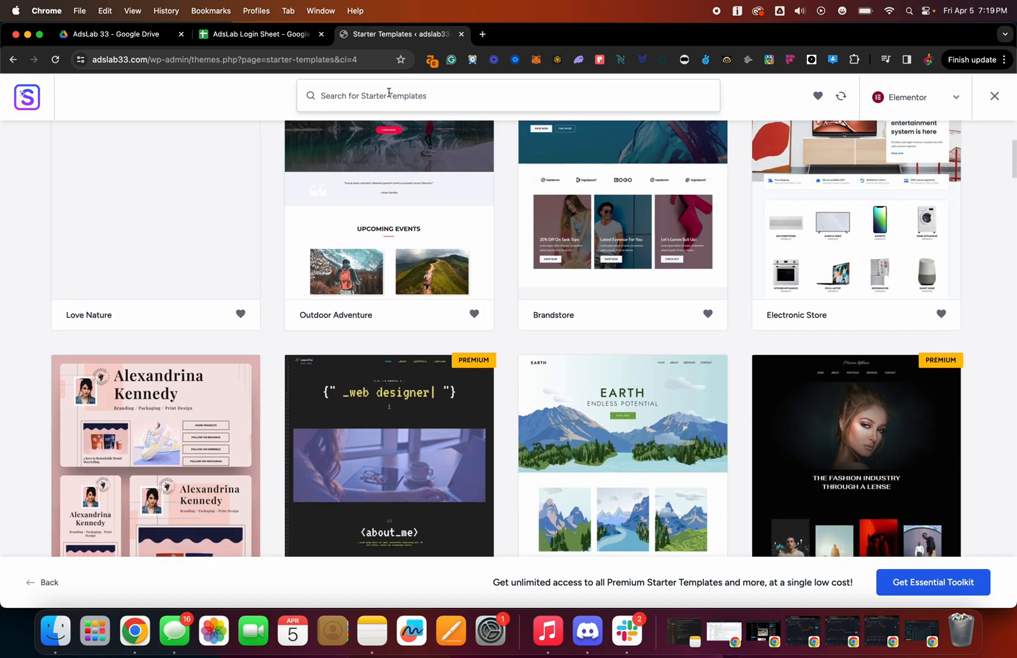
type("d")
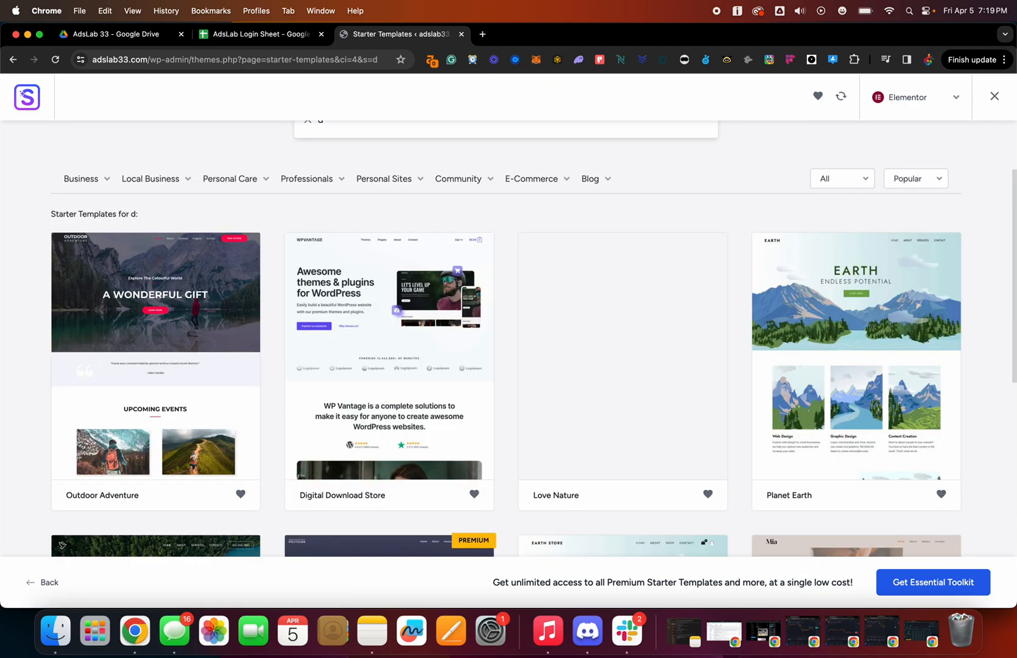
type("igital")
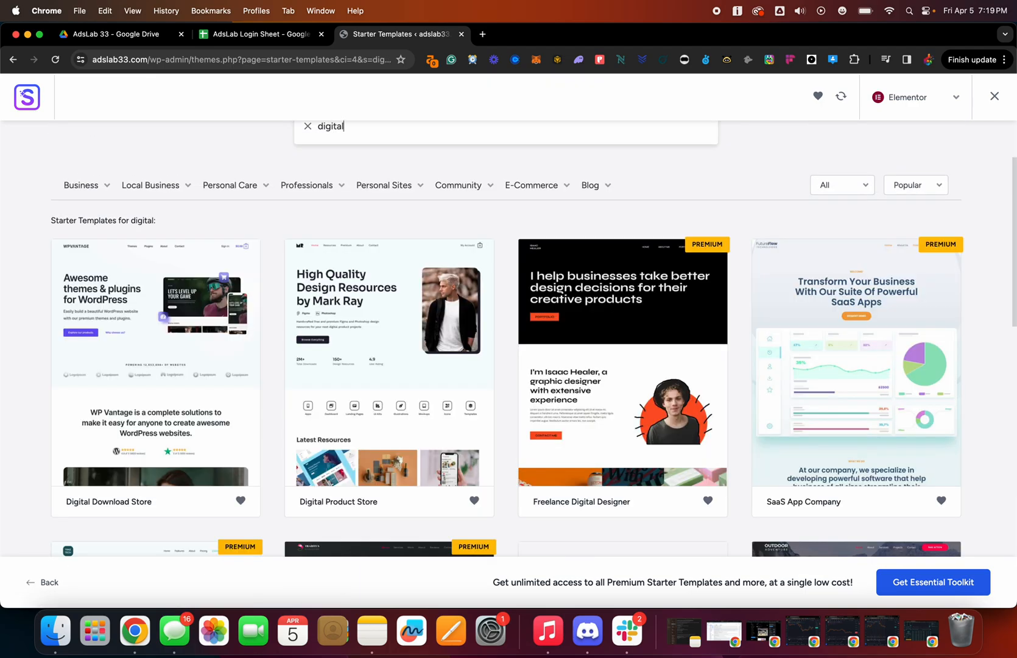
mouse_move(638, 380)
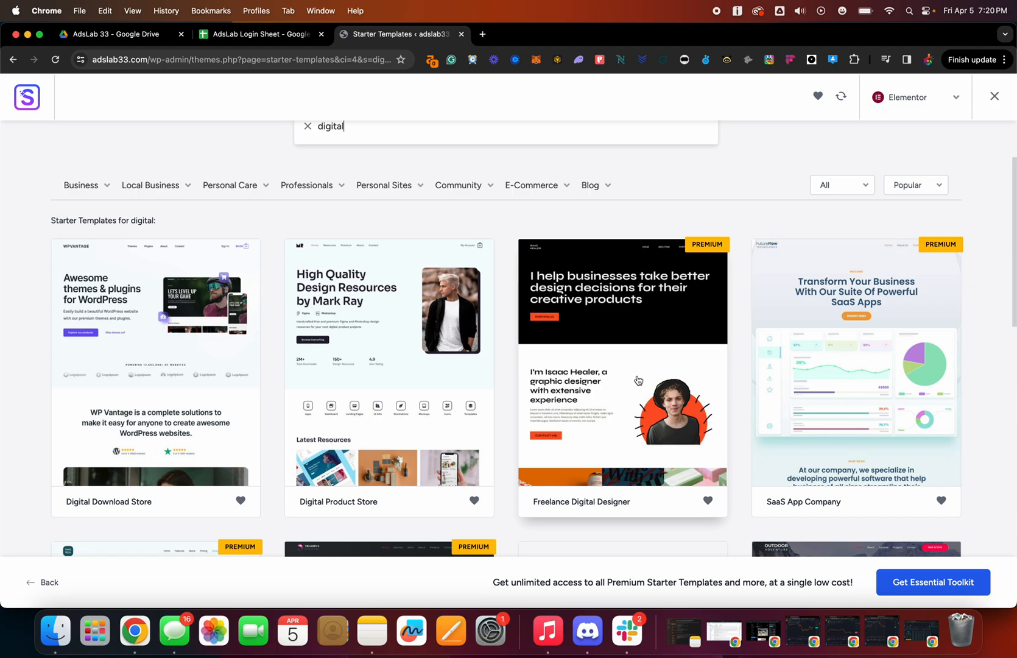
mouse_move(641, 483)
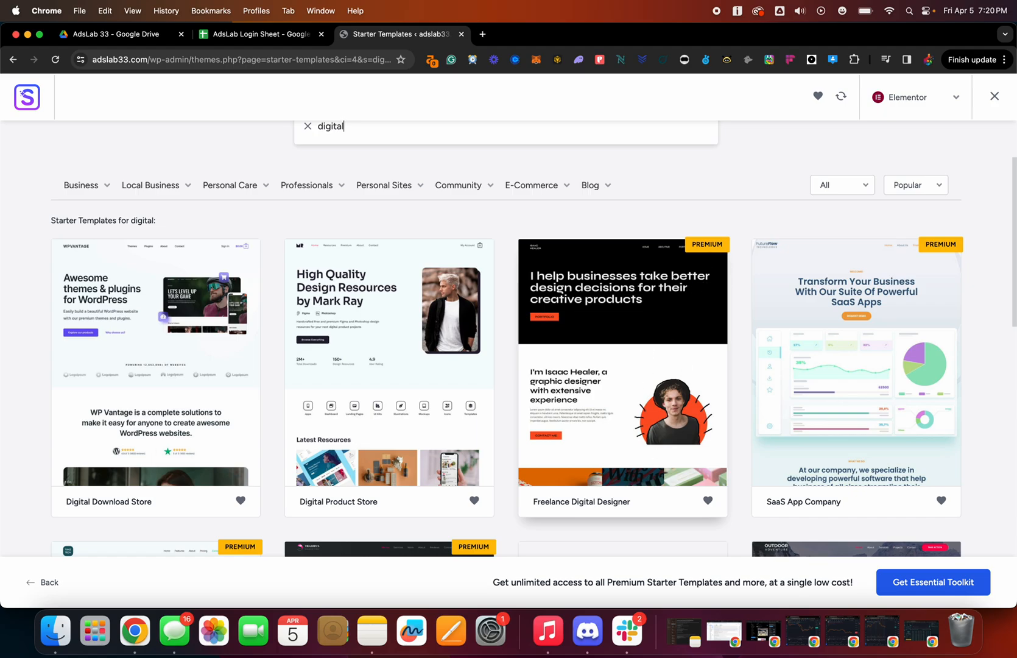
scroll("down", 3)
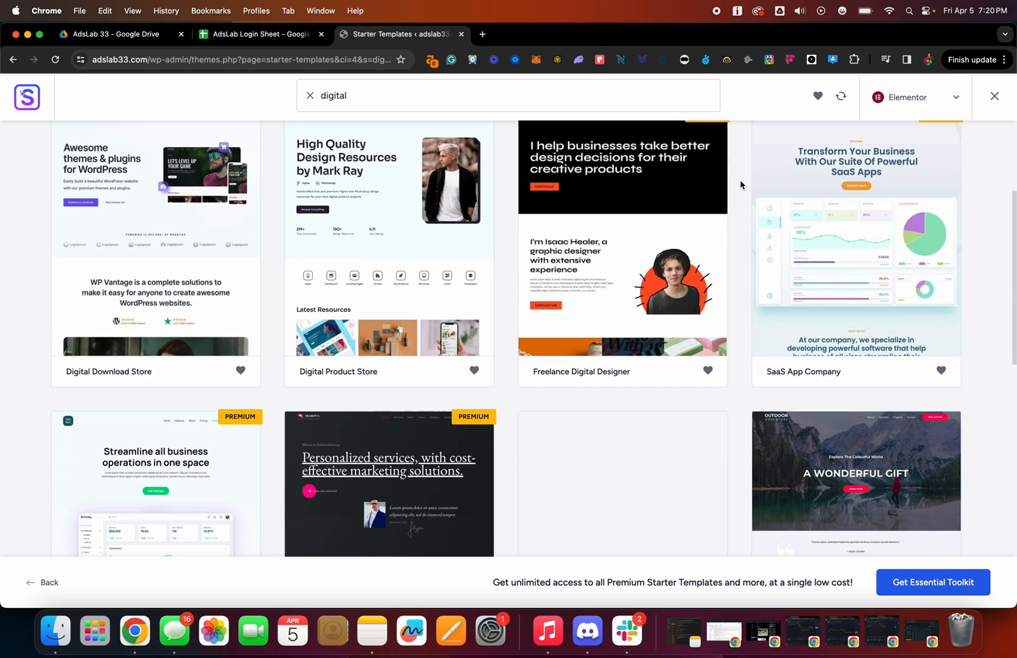
scroll("down", 3)
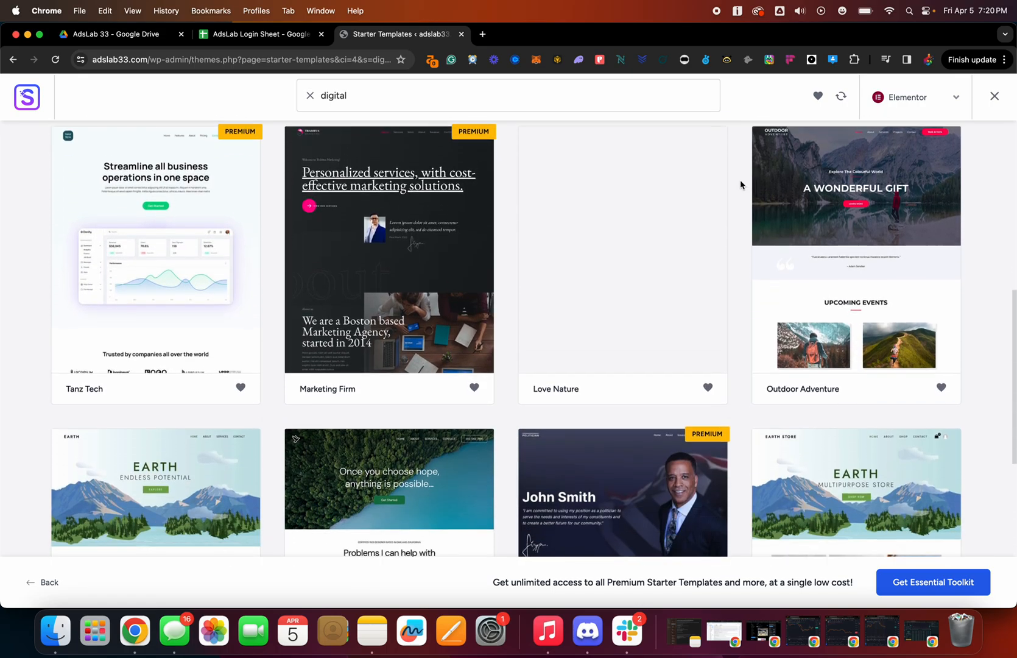
scroll("down", 3)
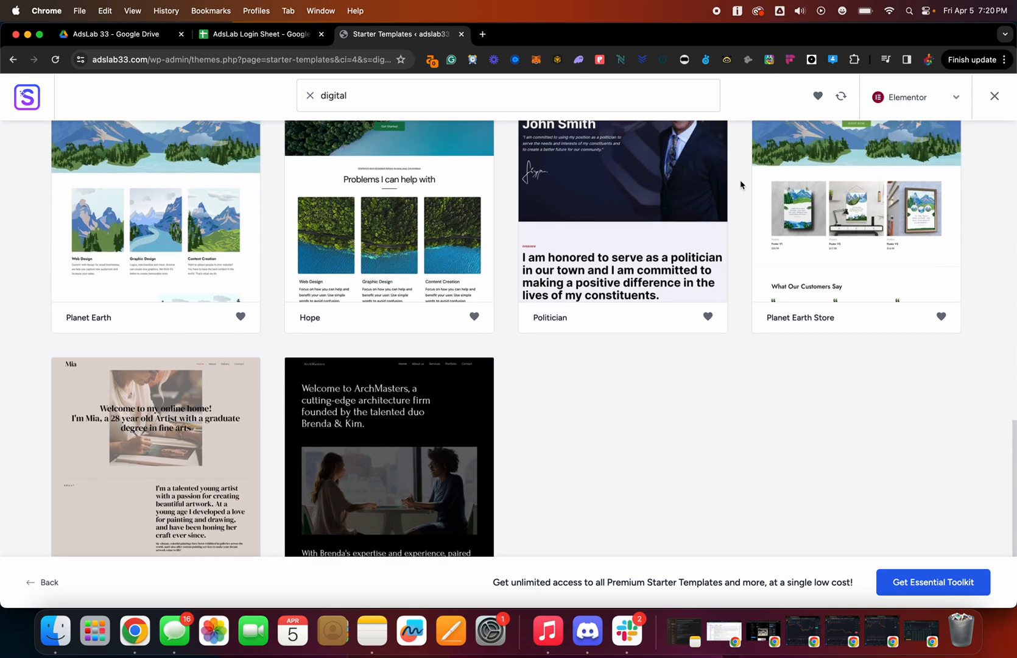
scroll("down", 3)
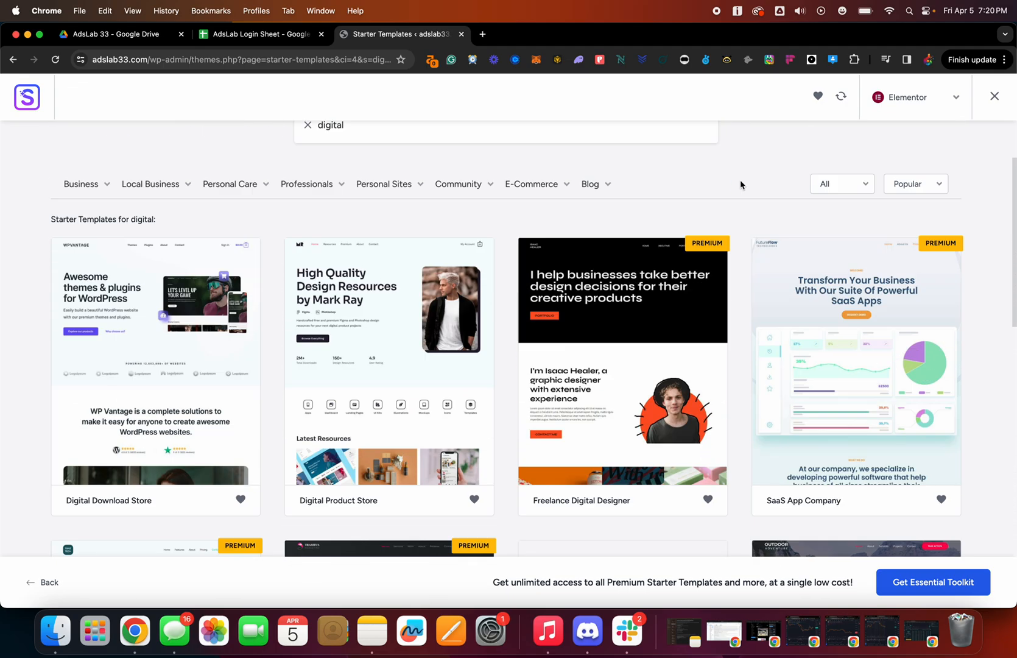
mouse_move(382, 312)
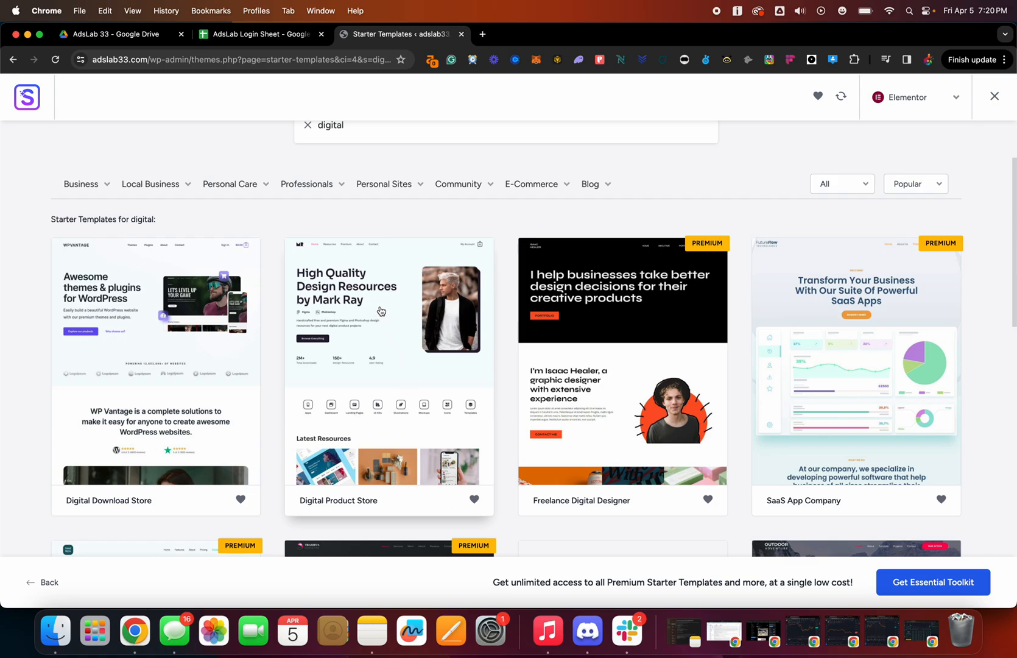
mouse_move(228, 357)
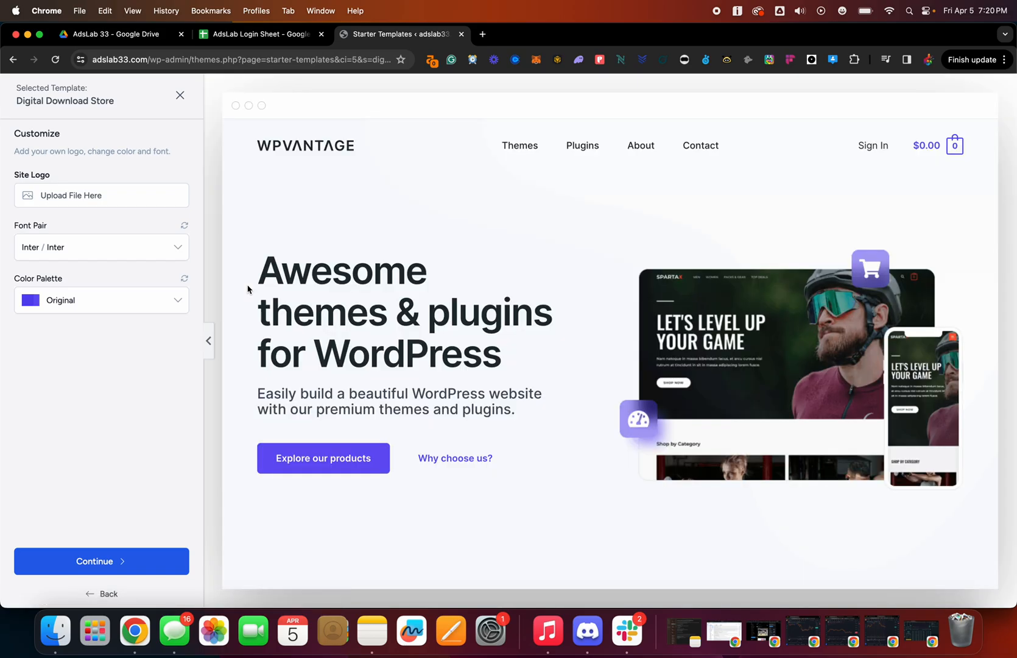
Scroll the Digital Download Store full-page preview down to its footer
scroll("down", 3)
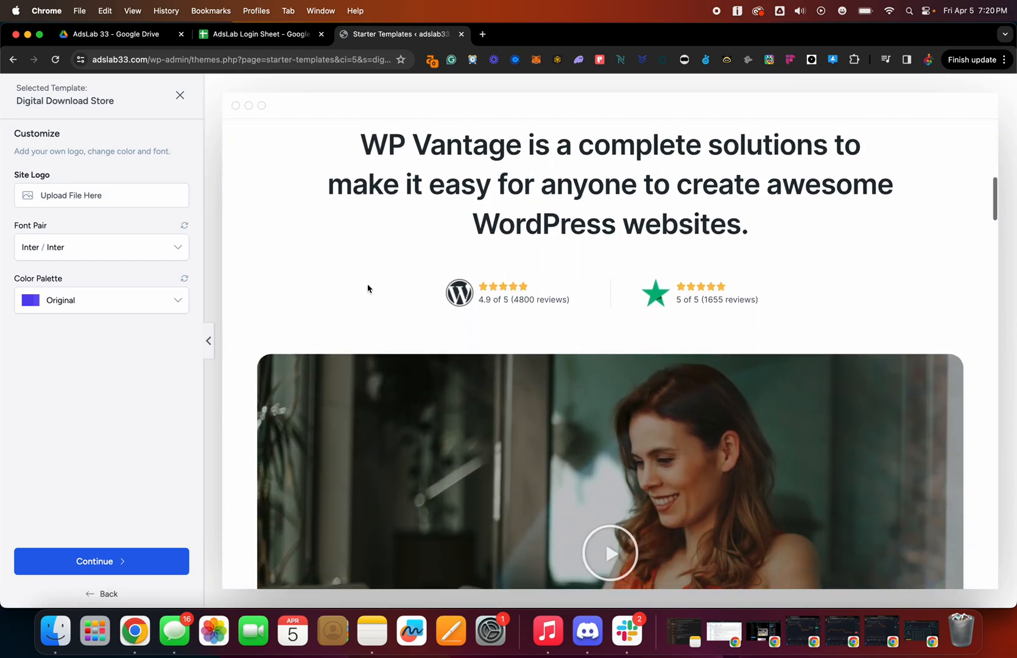
scroll("down", 3)
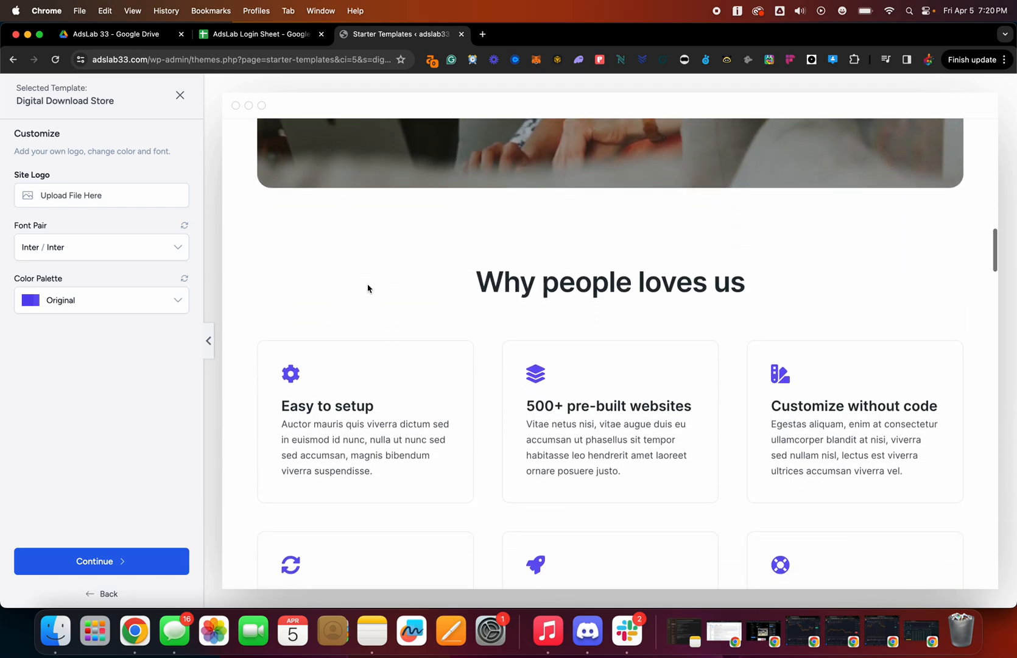
scroll("down", 3)
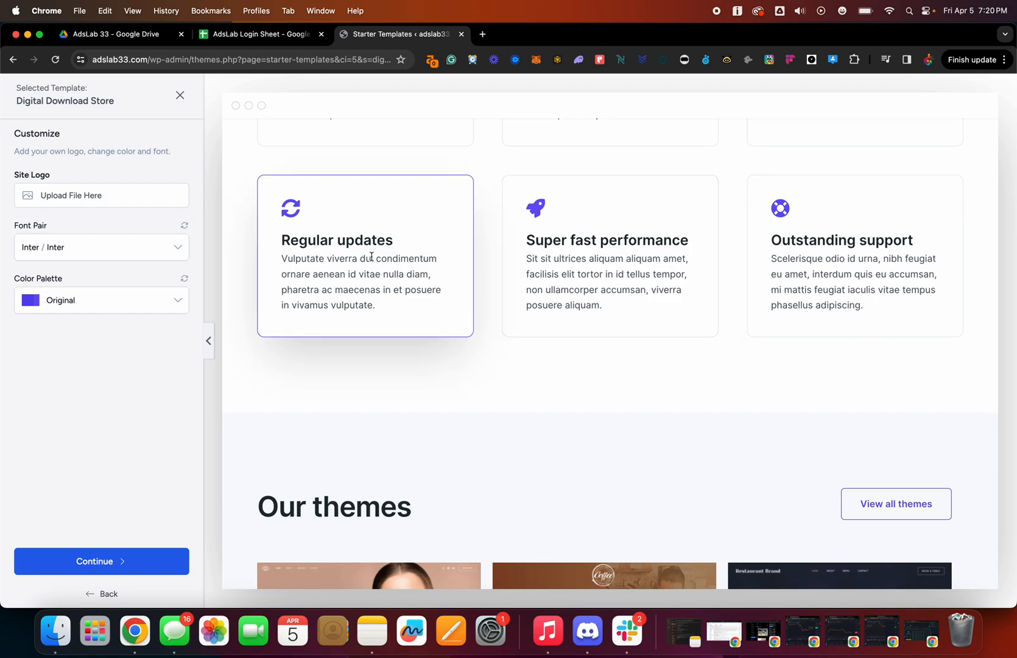
scroll("down", 3)
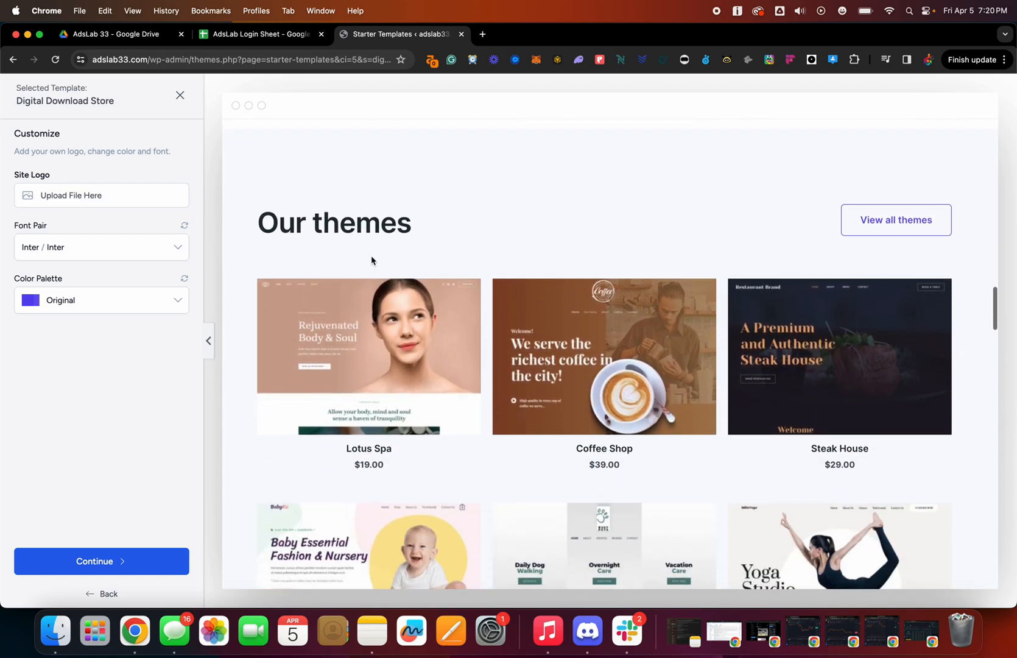
scroll("down", 3)
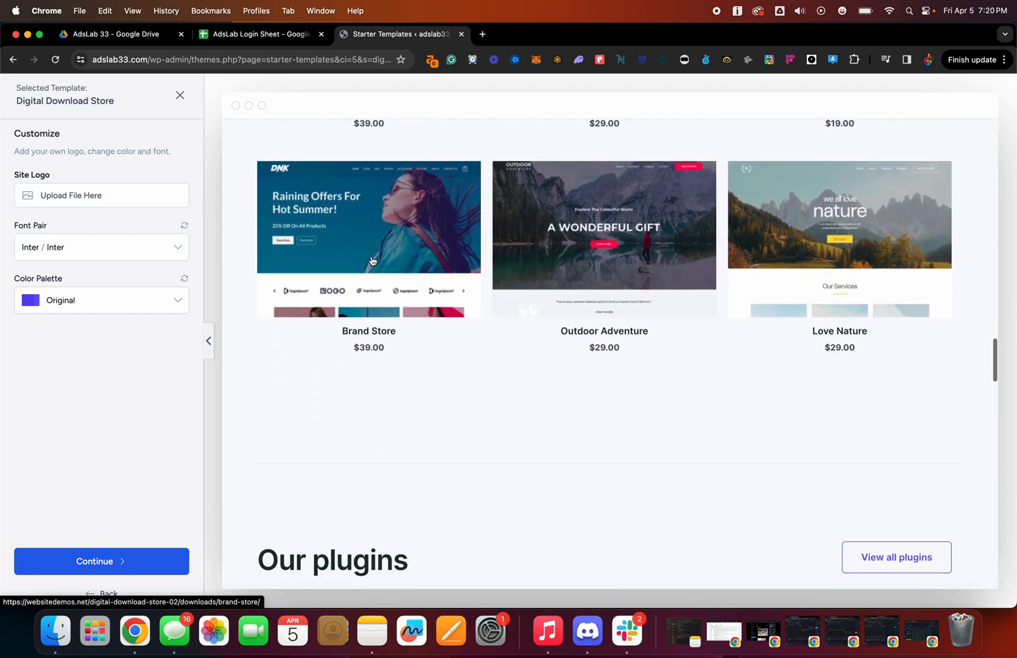
scroll("down", 3)
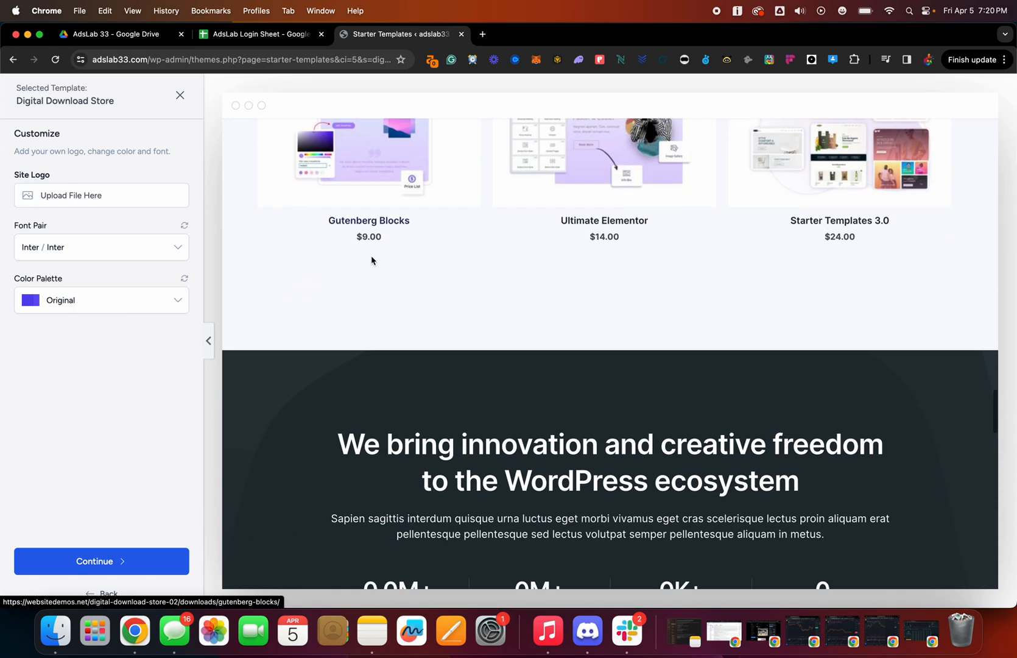
scroll("down", 3)
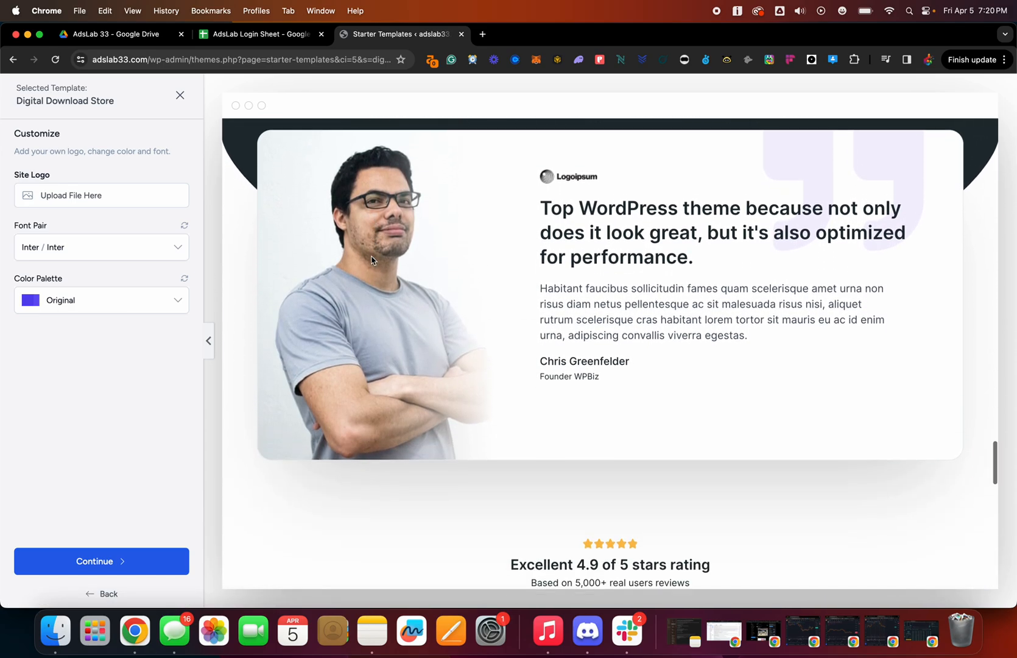
scroll("down", 3)
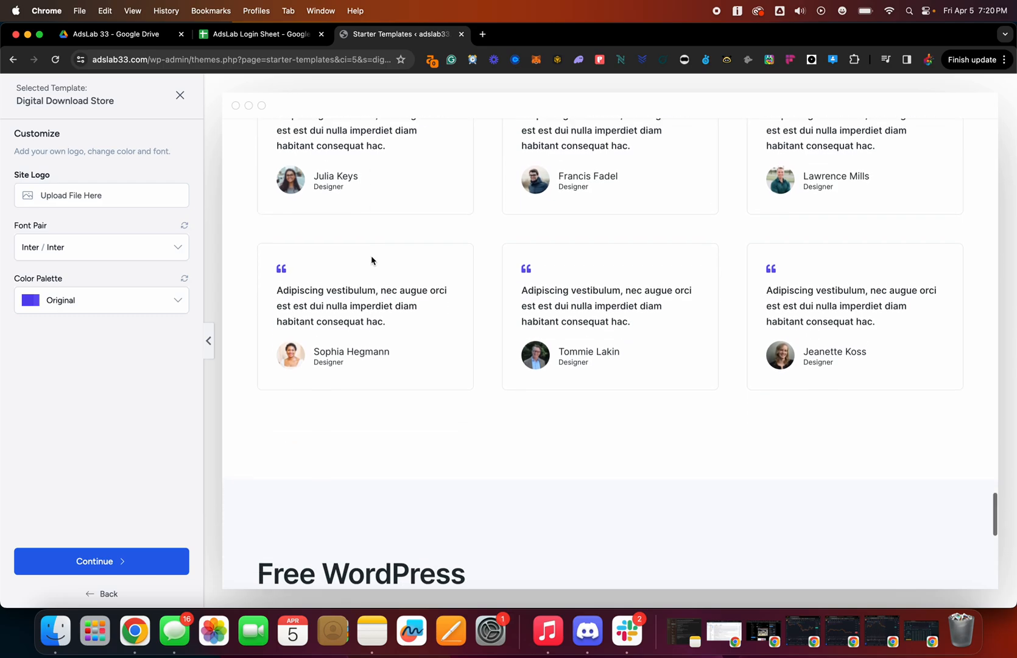
scroll("up", 3)
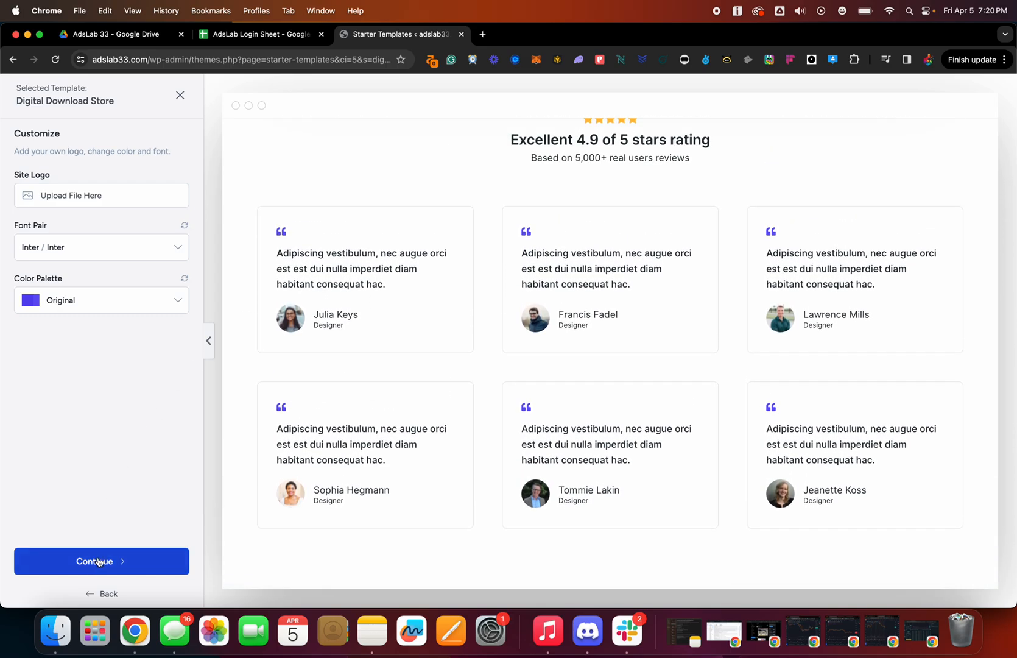
scroll("down", 3)
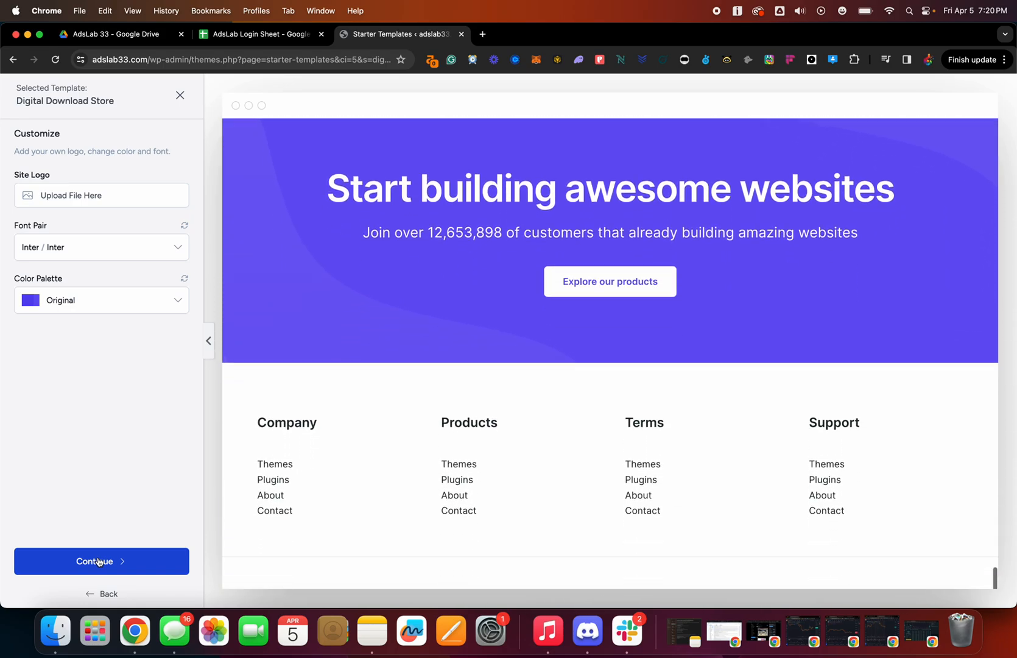
scroll("down", 3)
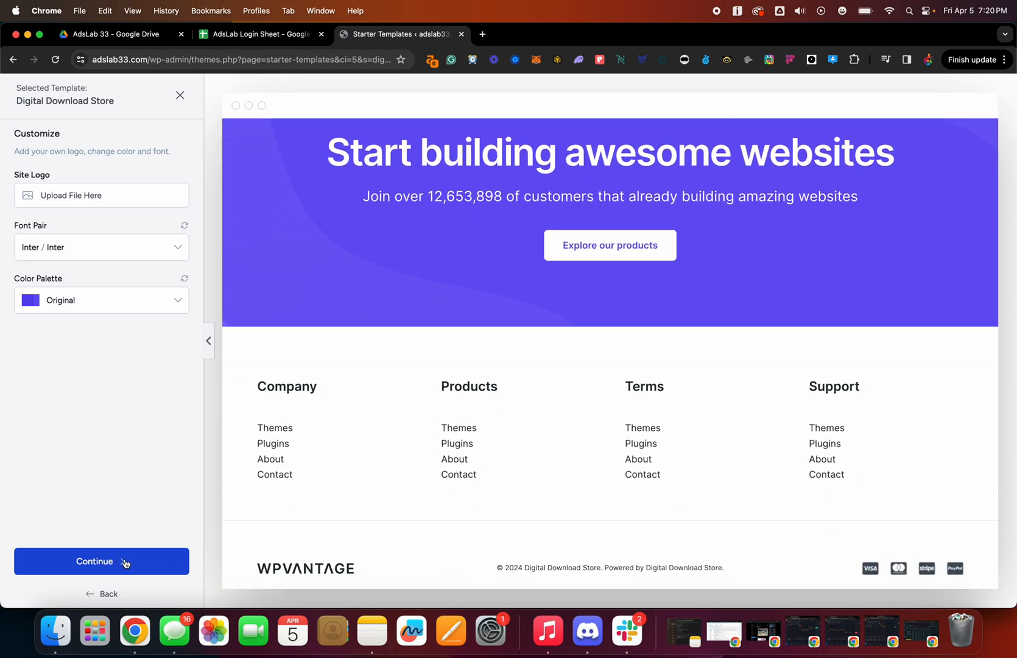
Continue past the template customisation to the 'Okay, just one last step' form
left_click(101, 561)
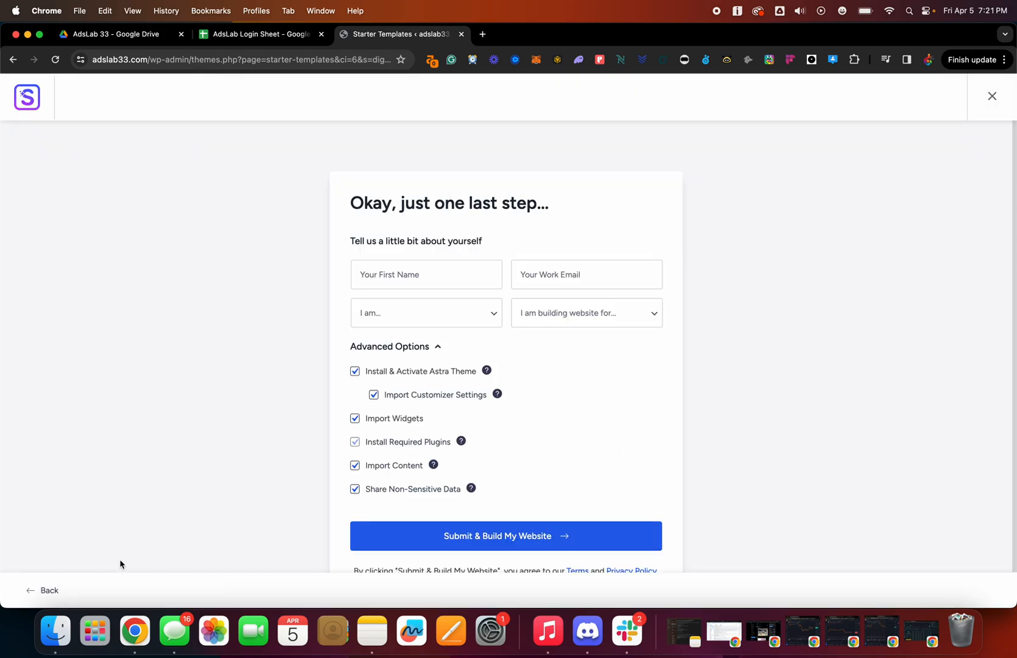
mouse_move(691, 262)
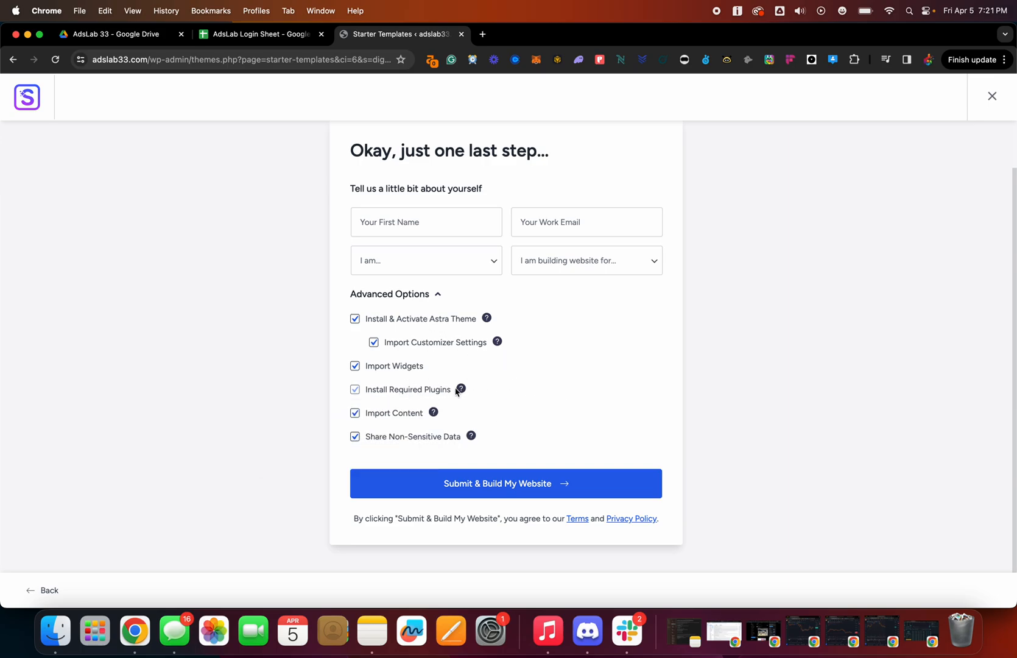
mouse_move(556, 456)
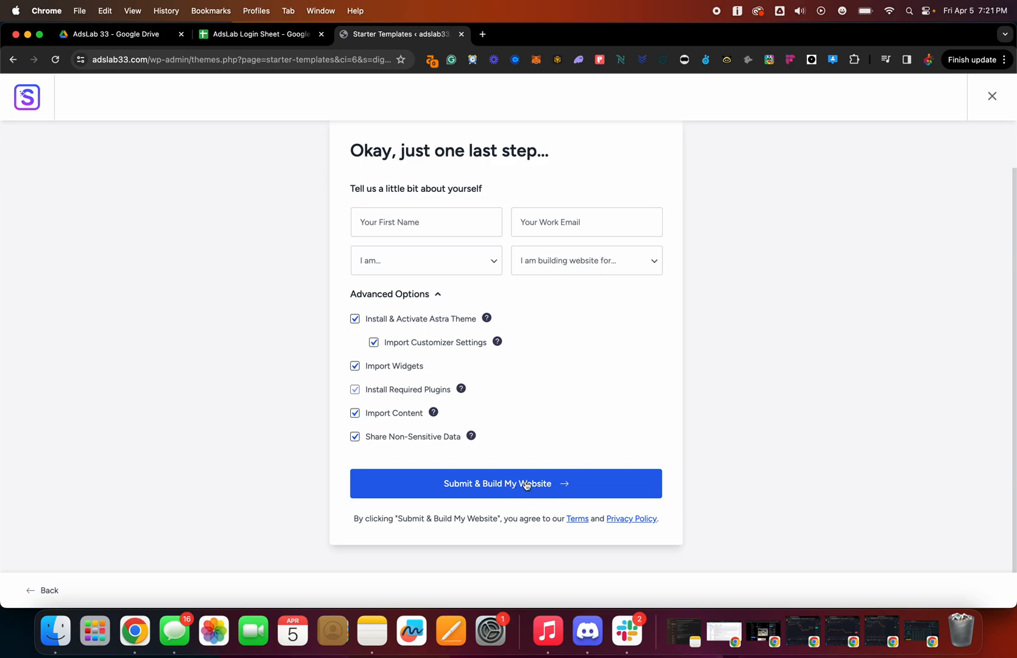
Submit the final form and let the Digital Download Store import build to 100%
left_click(507, 483)
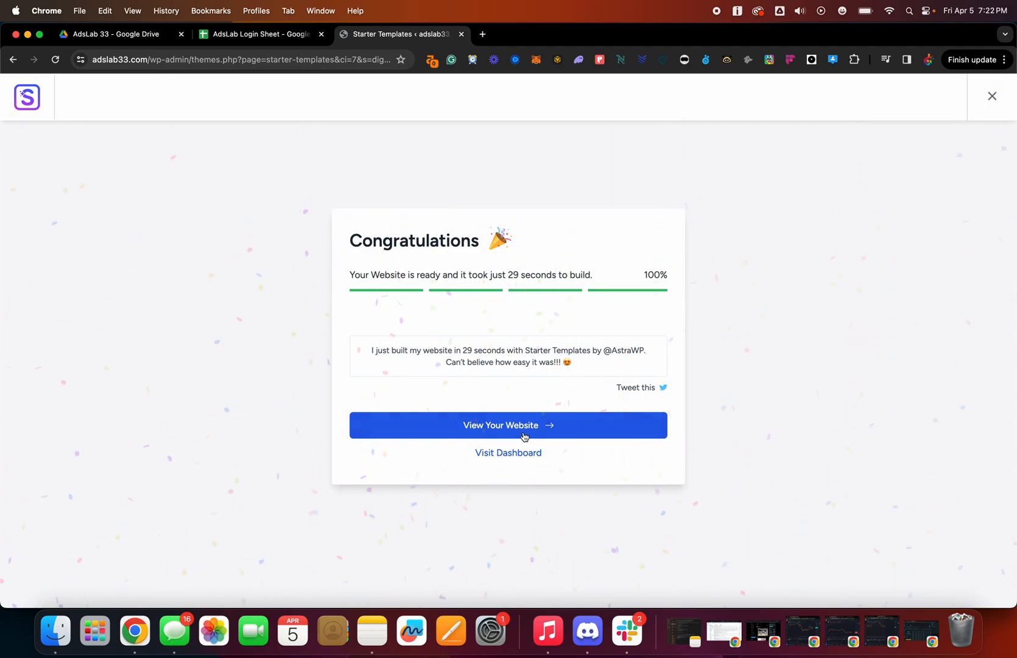
Open the live adslab33.com site in a new tab and scroll through its WP Vantage homepage
left_click(508, 425)
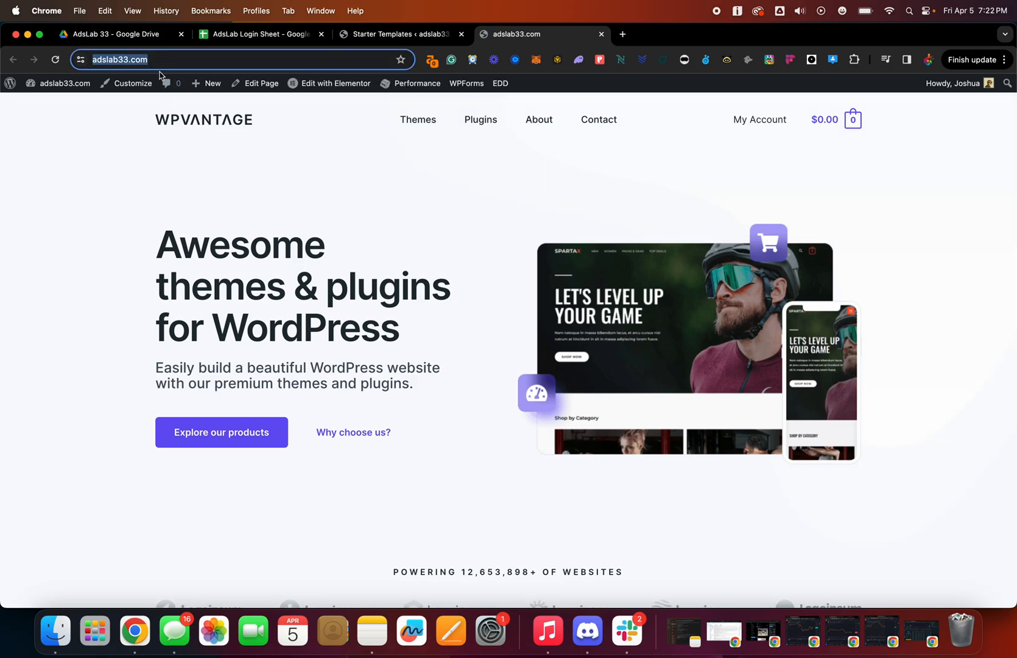
scroll("down", 3)
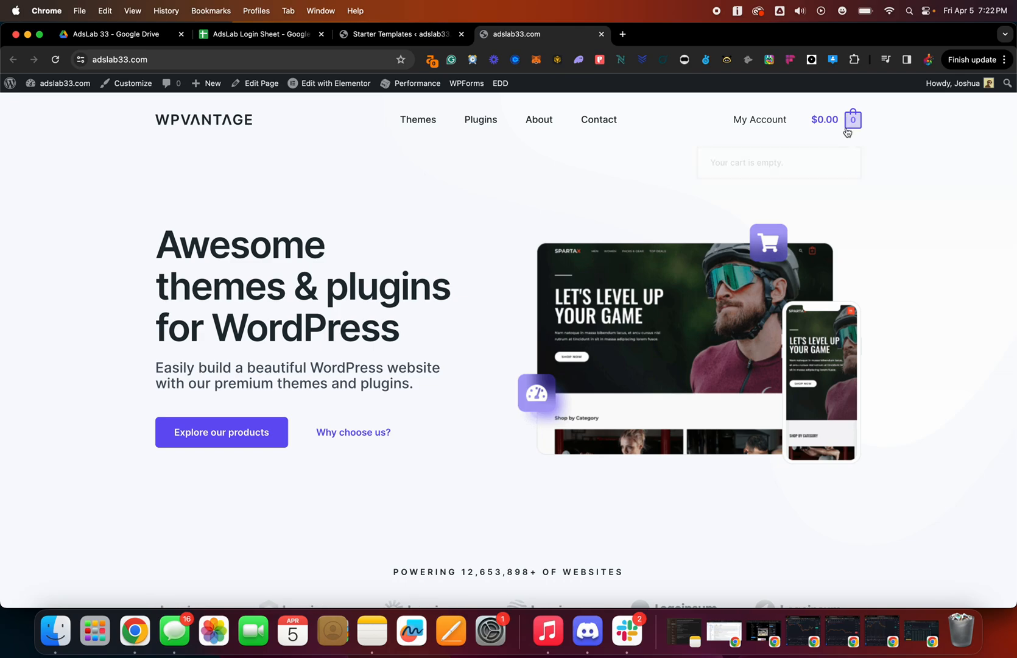
scroll("down", 3)
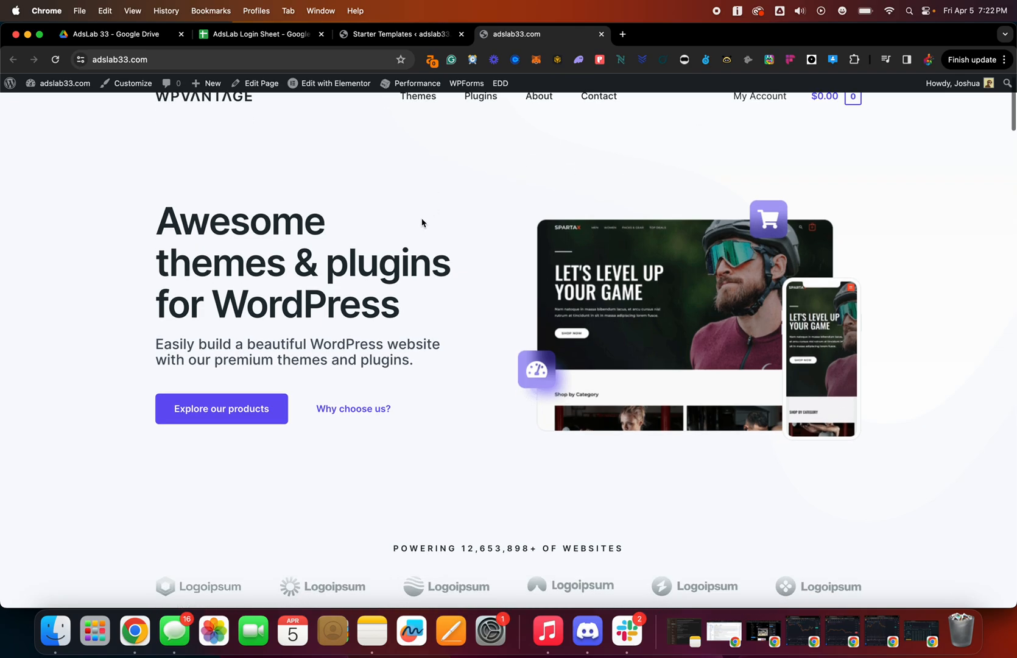
scroll("down", 3)
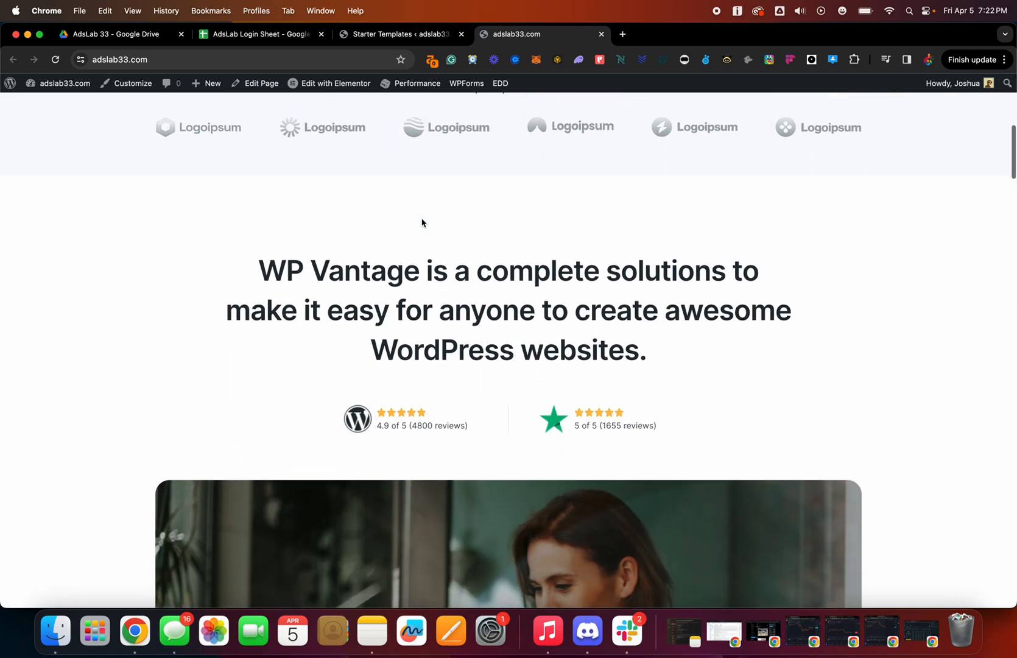
scroll("down", 3)
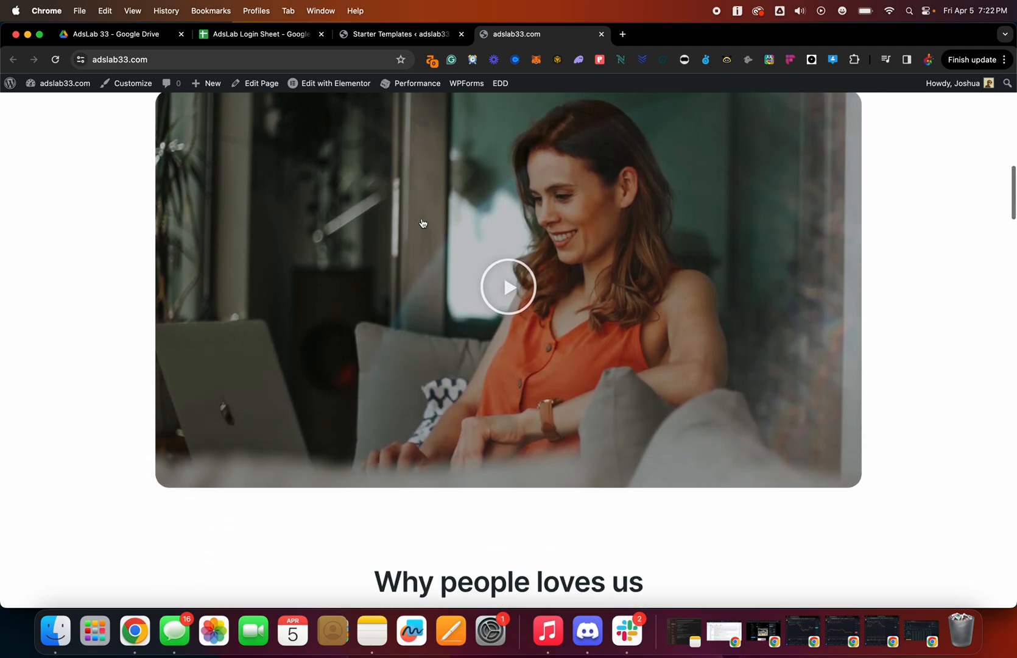
scroll("down", 3)
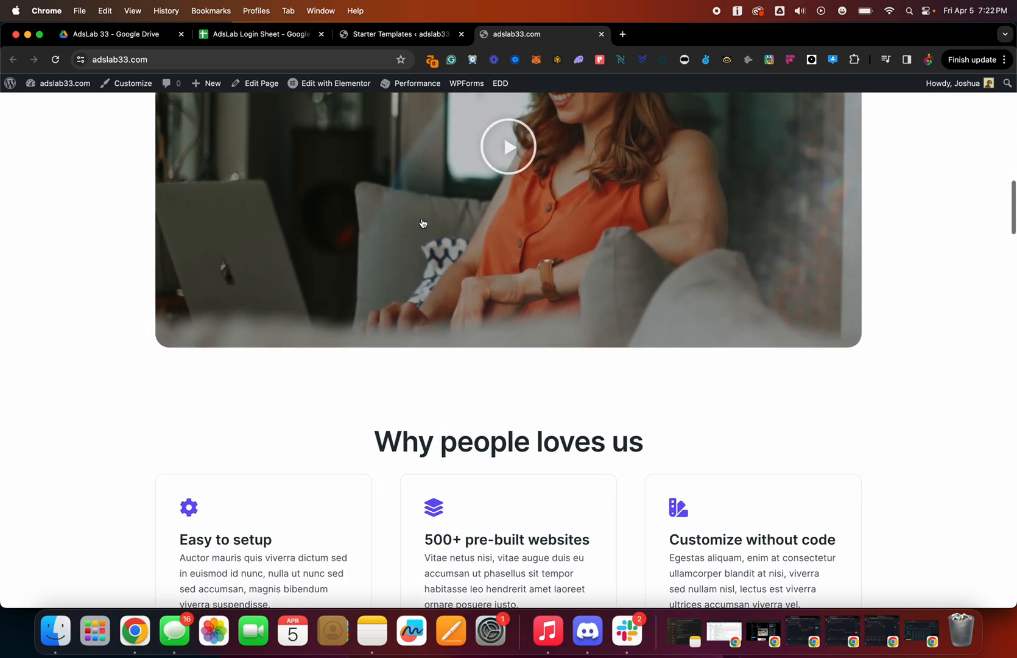
scroll("up", 3)
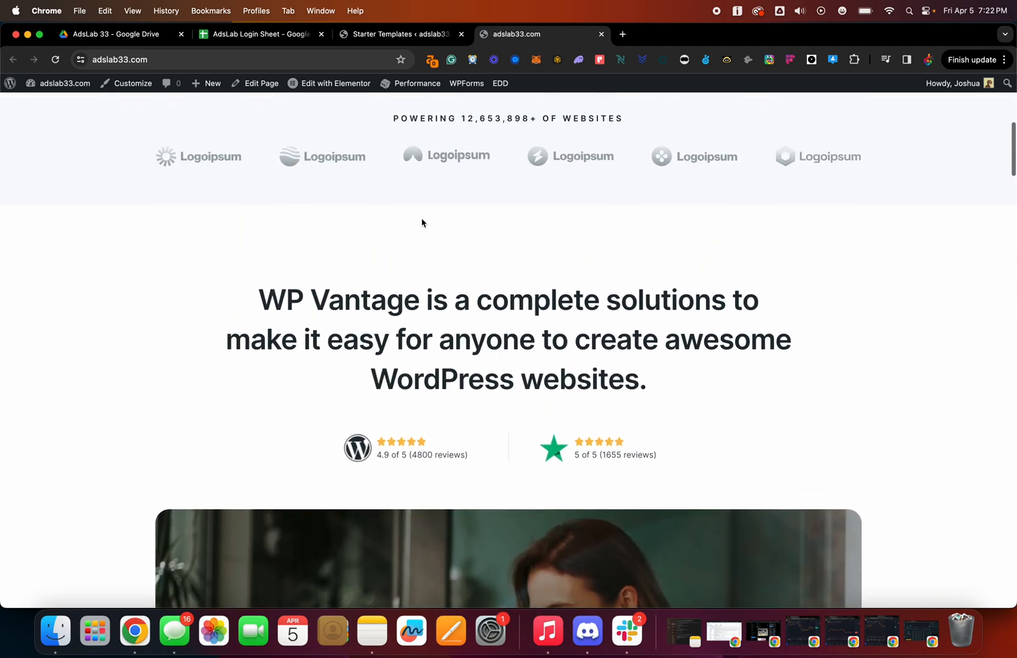